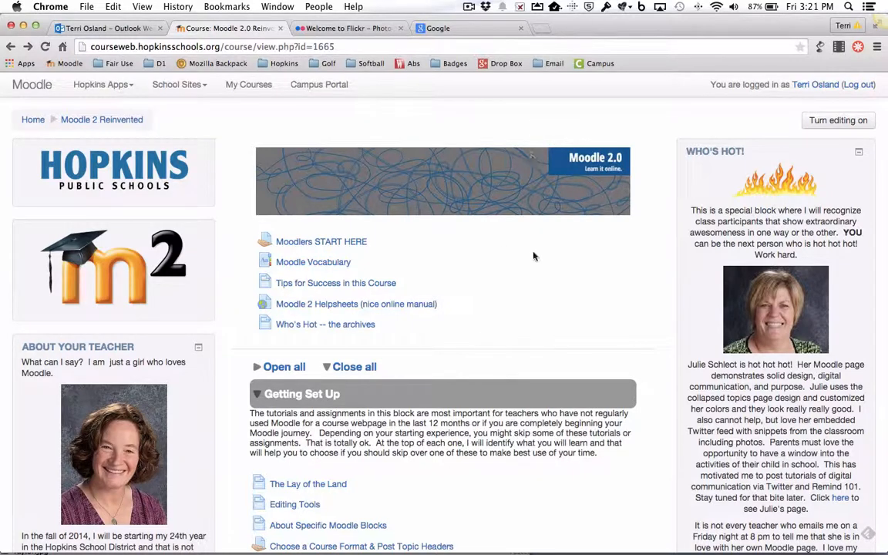
mouse_move(541, 306)
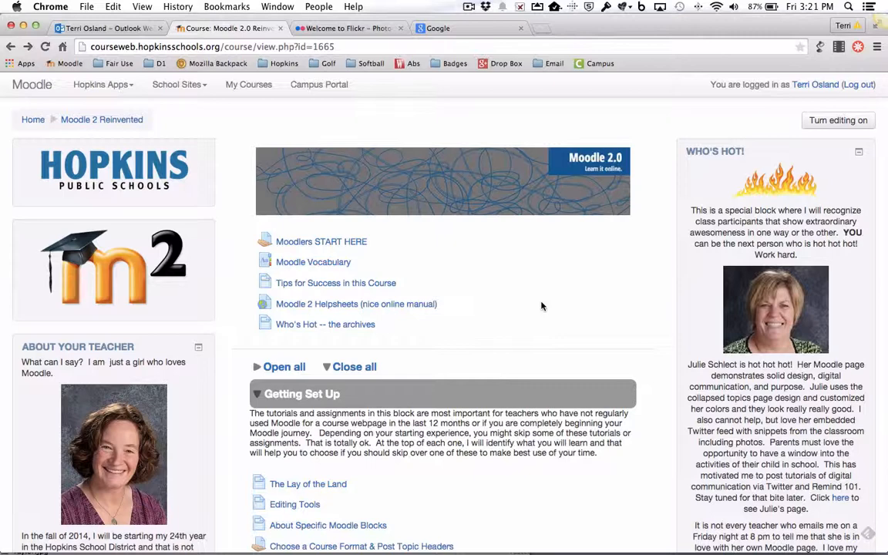
mouse_move(120, 254)
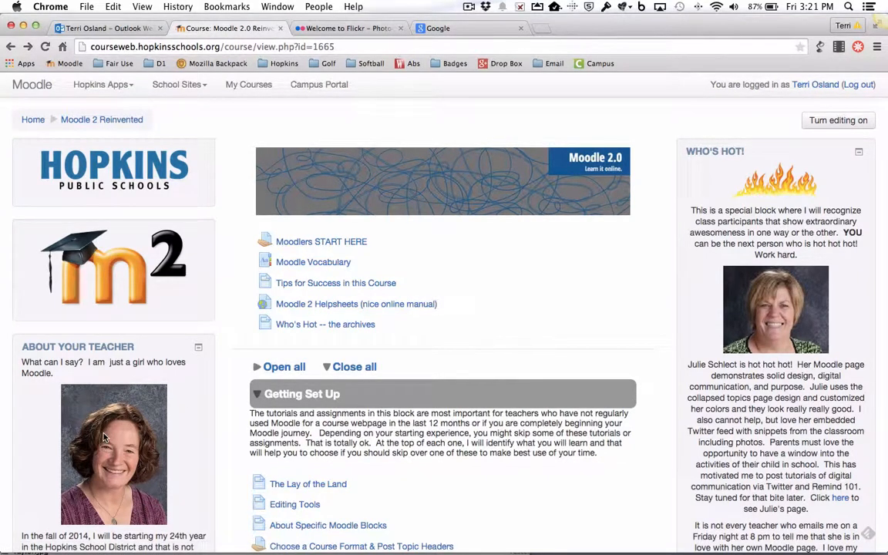
mouse_move(116, 292)
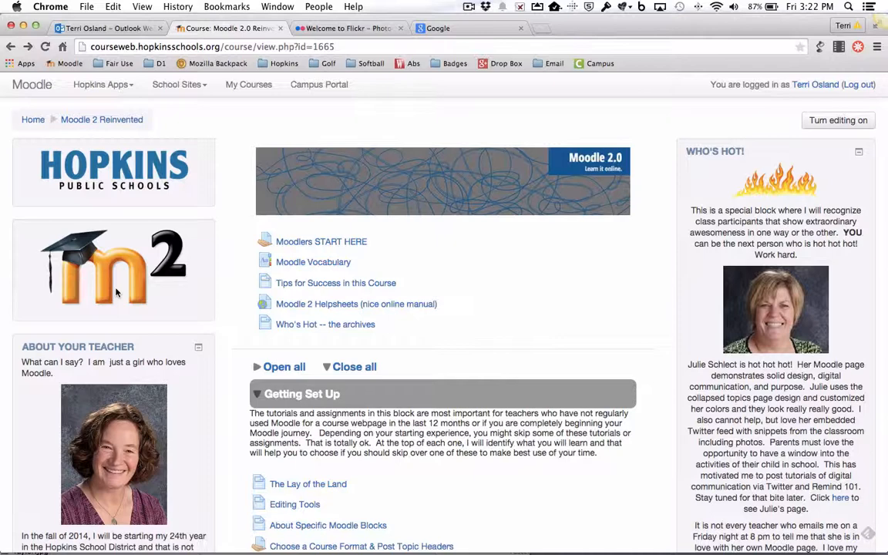
mouse_move(125, 453)
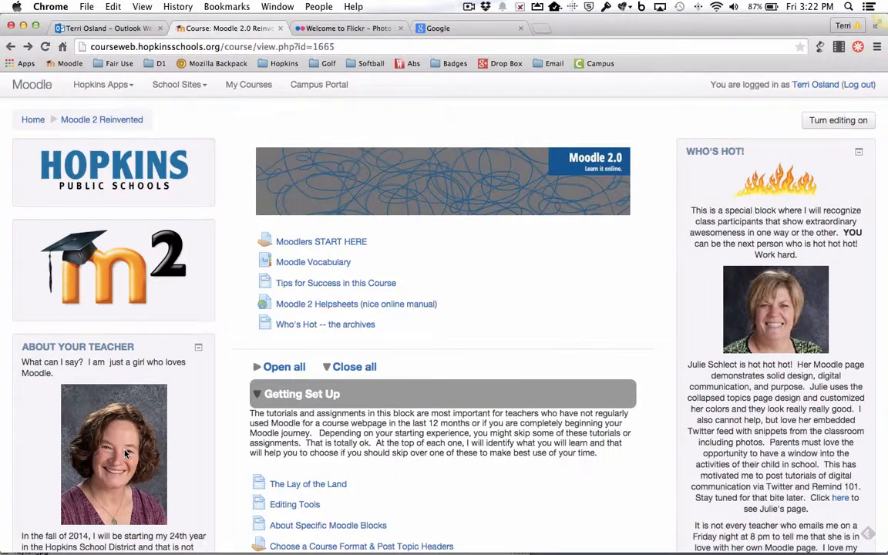
mouse_move(723, 208)
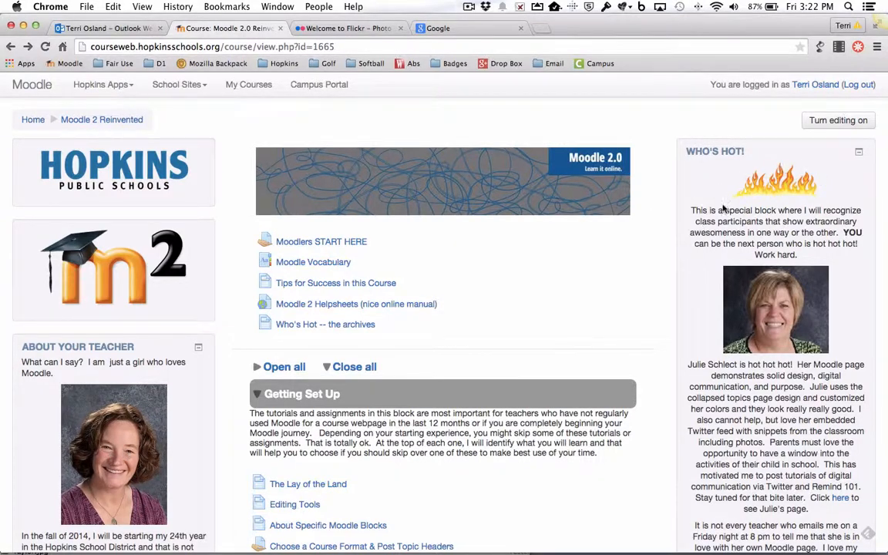
mouse_move(781, 328)
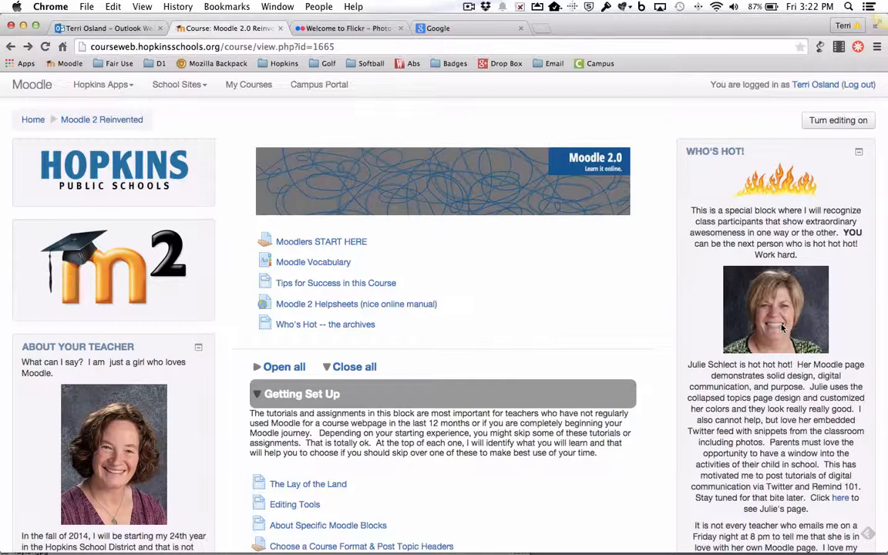
Scroll the course page, then move between browser tabs to reach the Flickr welcome page.
scroll(down, 3)
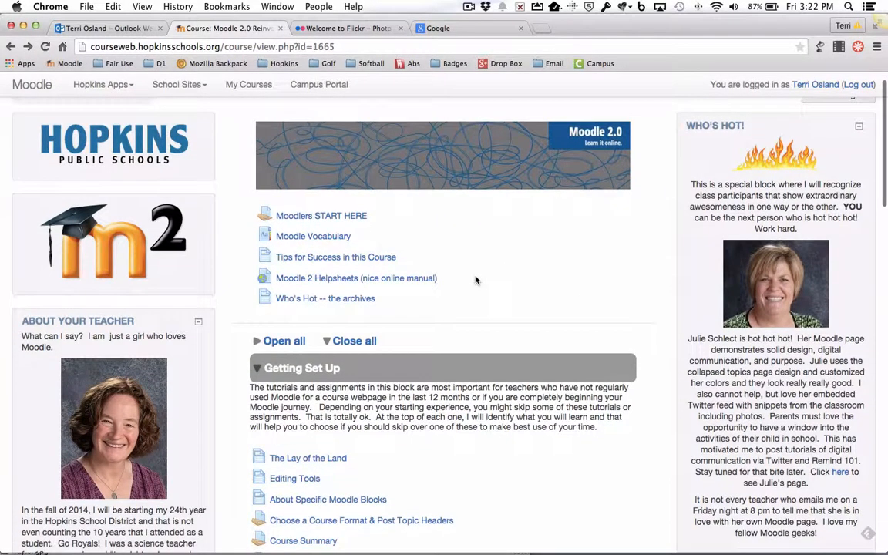
scroll(down, 3)
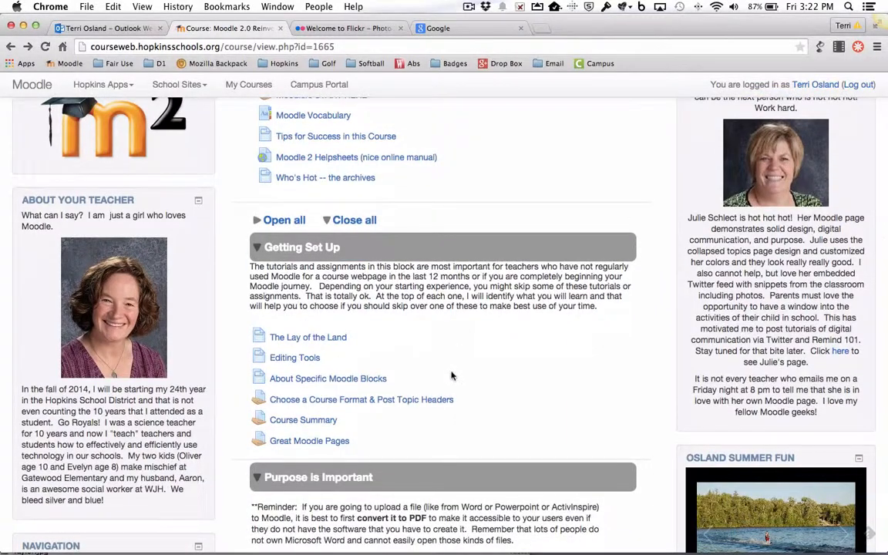
scroll(down, 3)
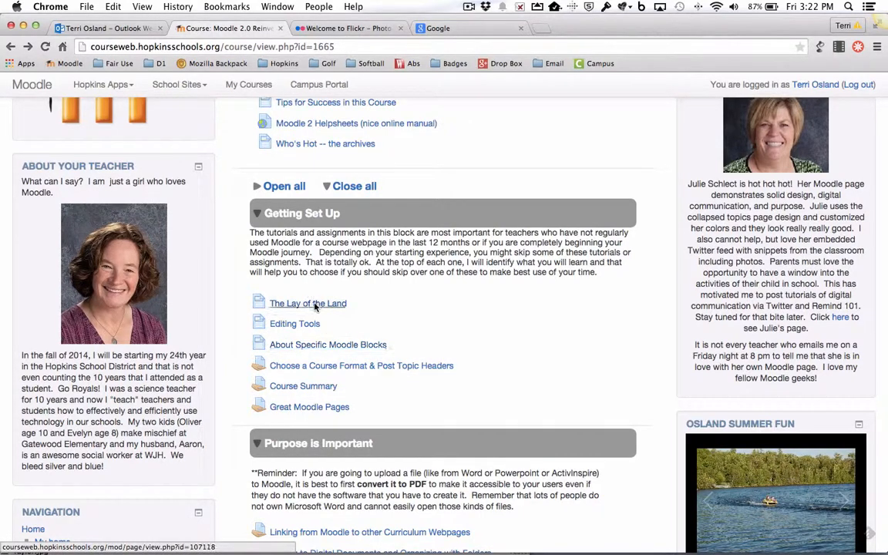
click(307, 303)
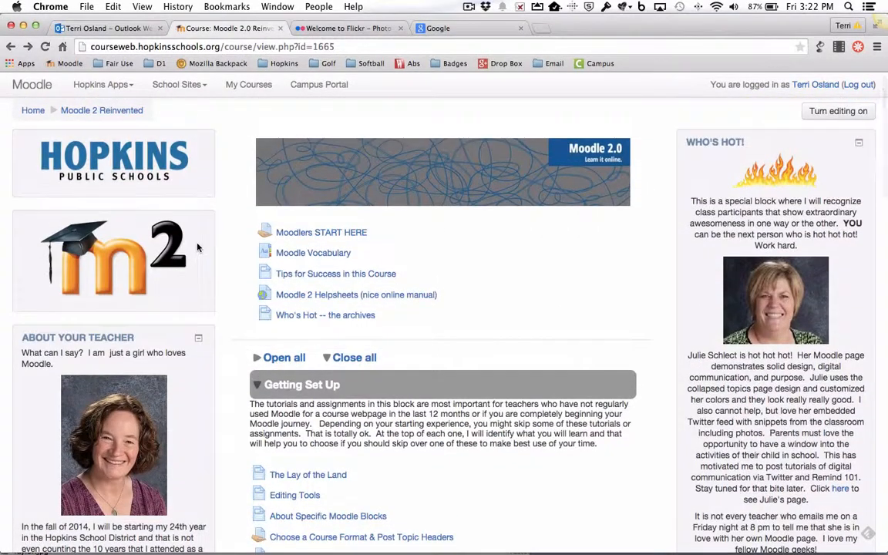
mouse_move(451, 266)
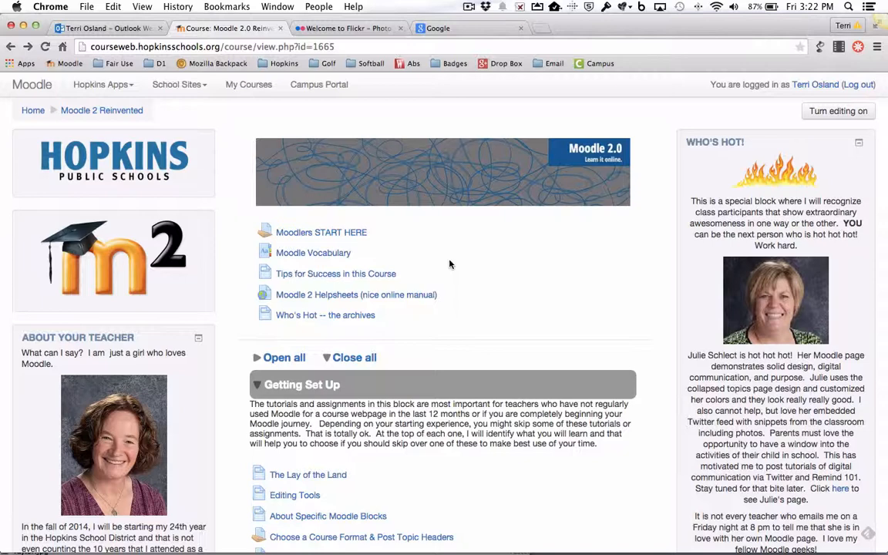
click(463, 29)
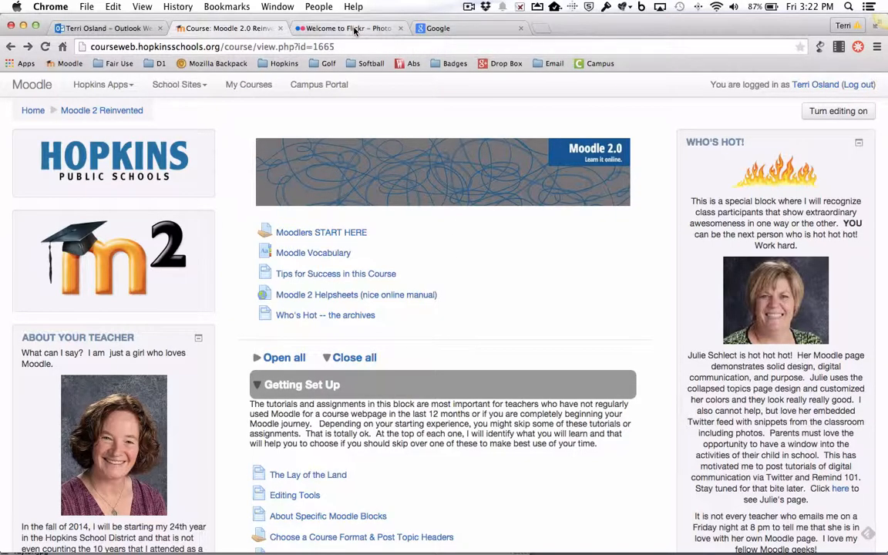
click(347, 29)
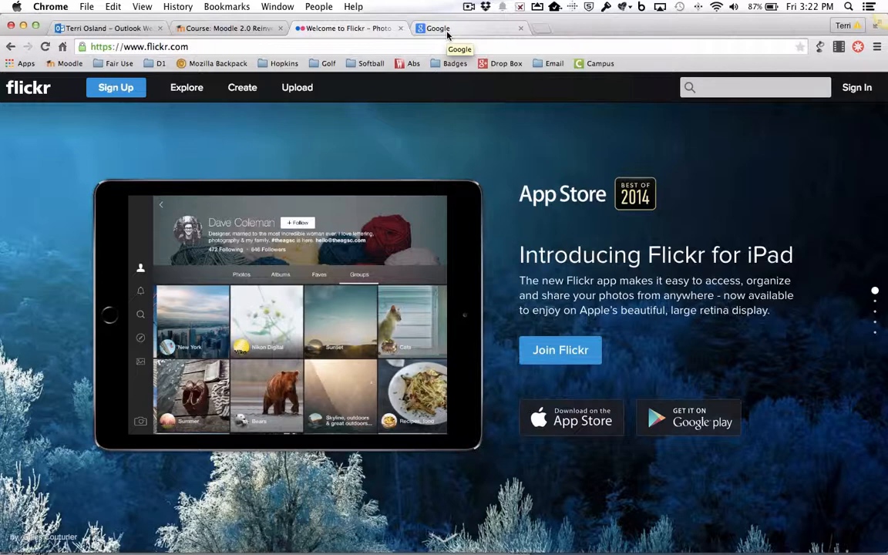
click(437, 28)
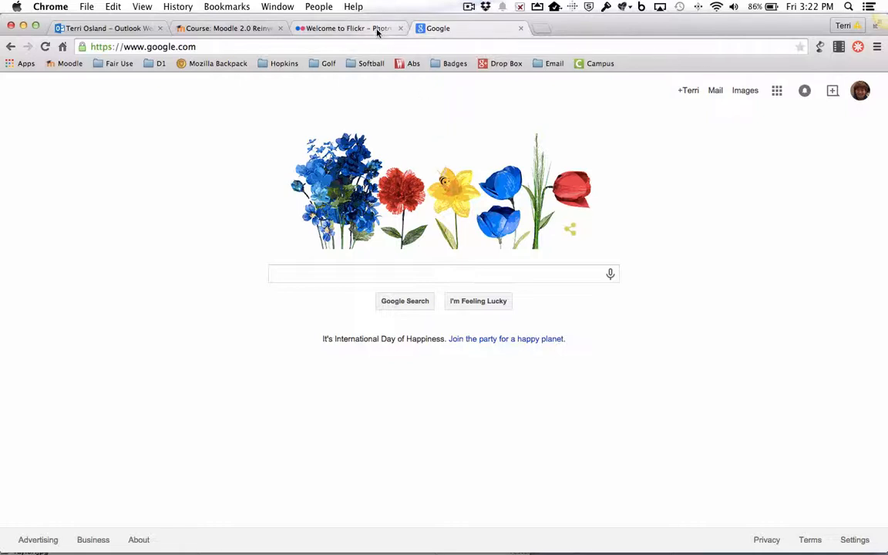
click(347, 28)
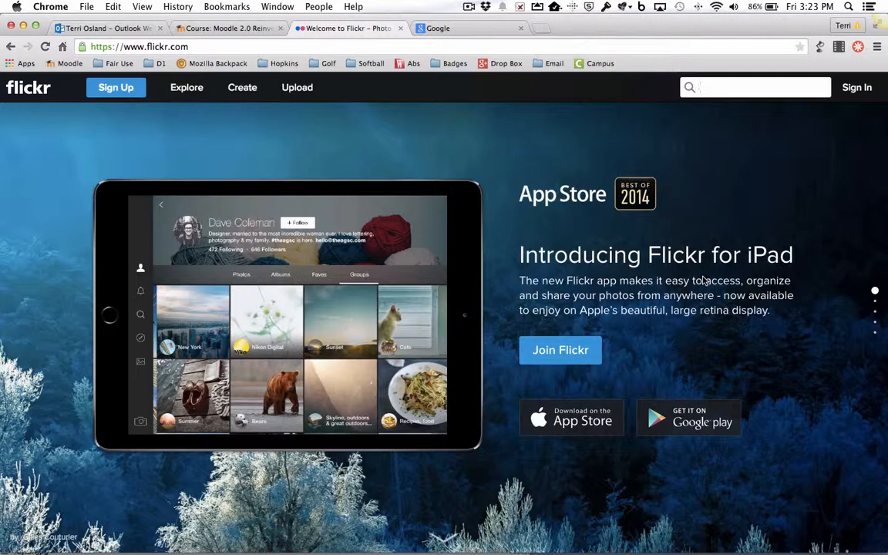
Search Flickr for 'school bus' and filter to photos allowing commercial use.
text(school bus)
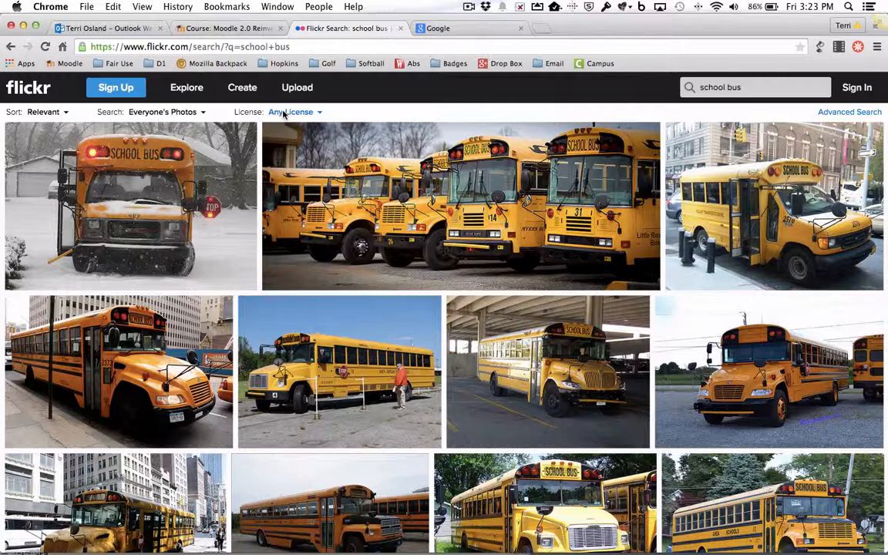
click(291, 111)
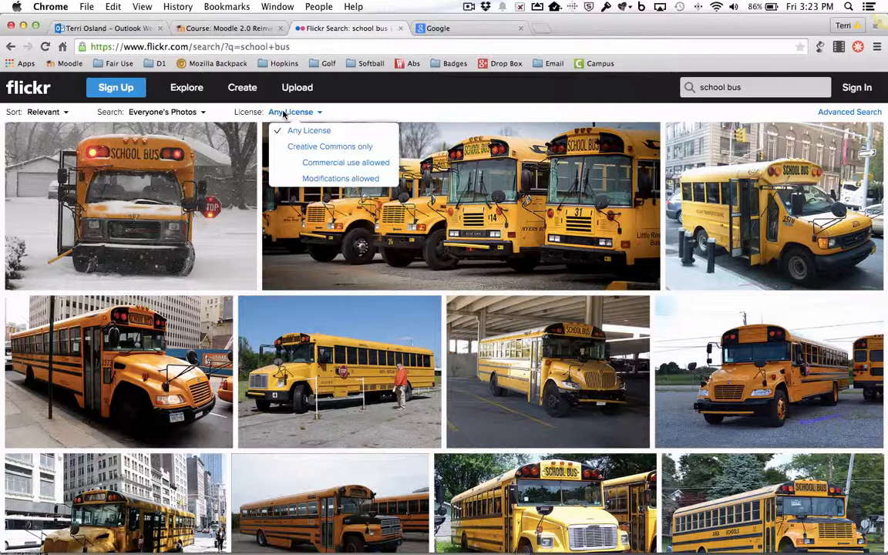
mouse_move(285, 119)
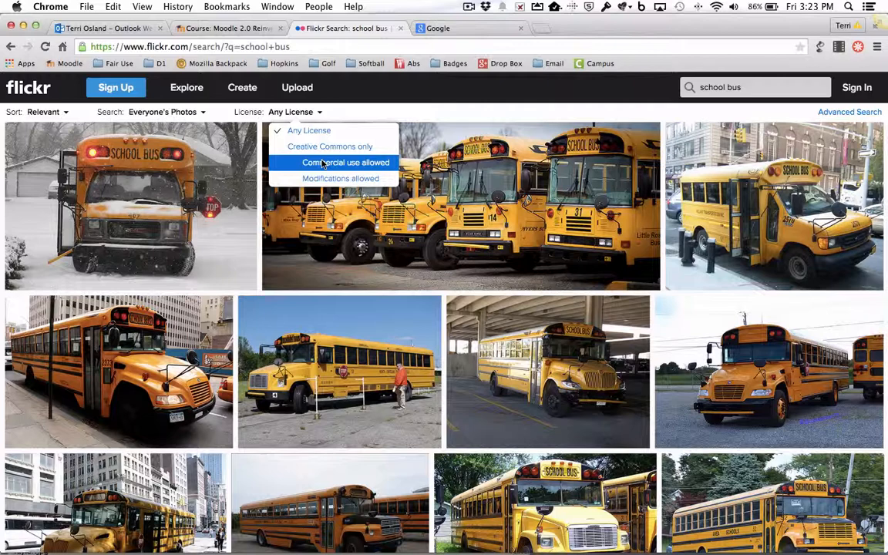
click(329, 147)
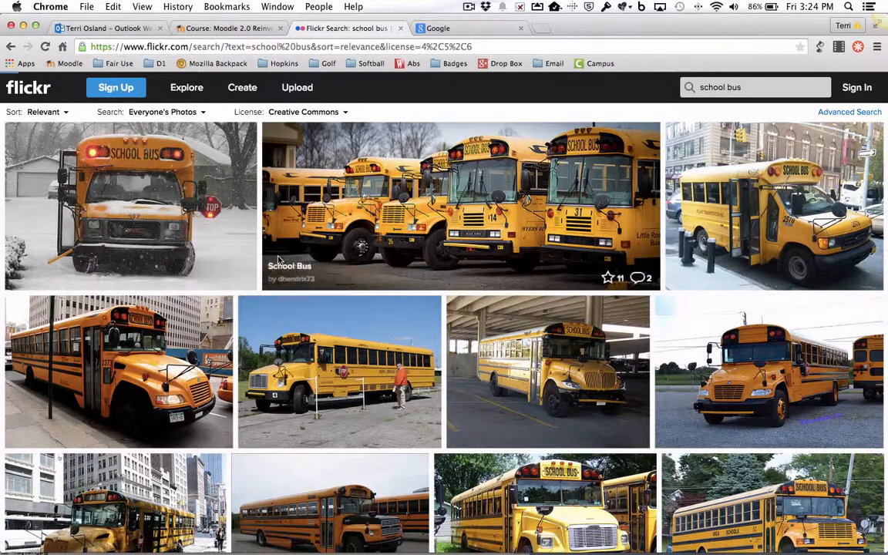
click(303, 112)
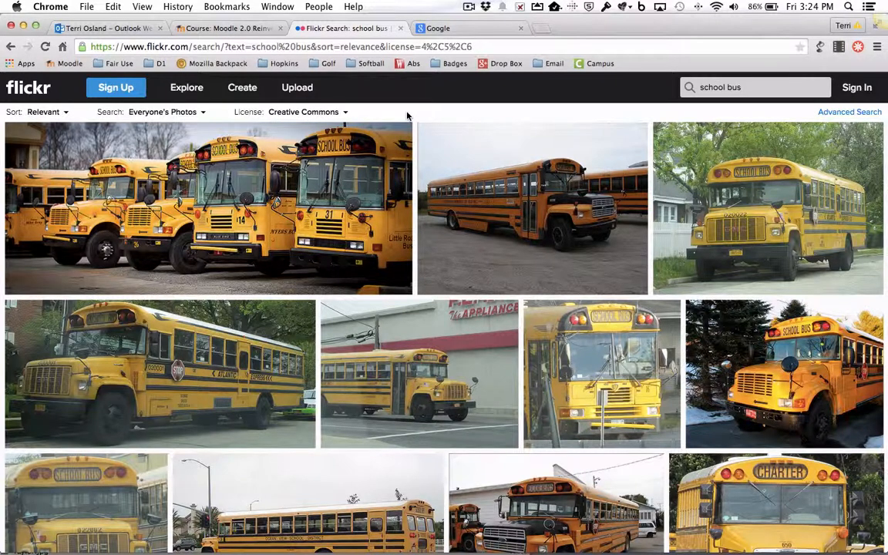
mouse_move(208, 208)
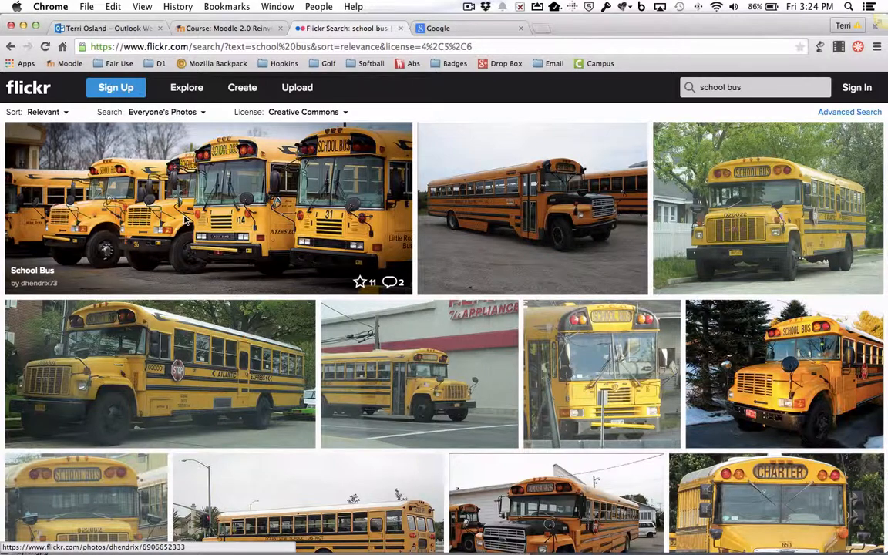
click(208, 208)
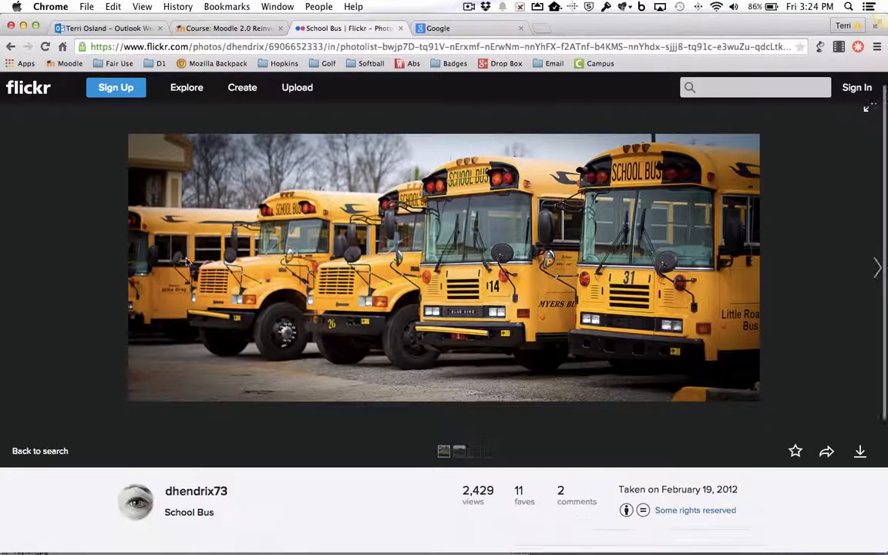
scroll(down, 3)
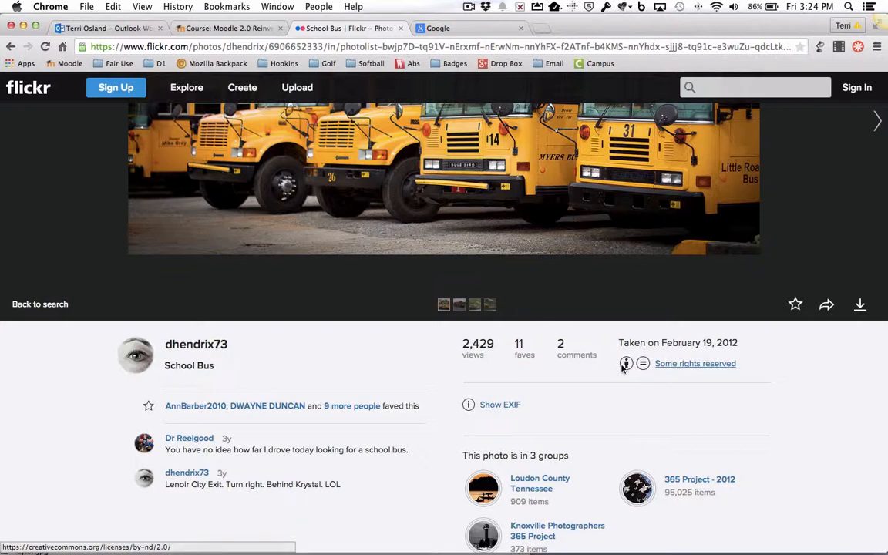
scroll(down, 3)
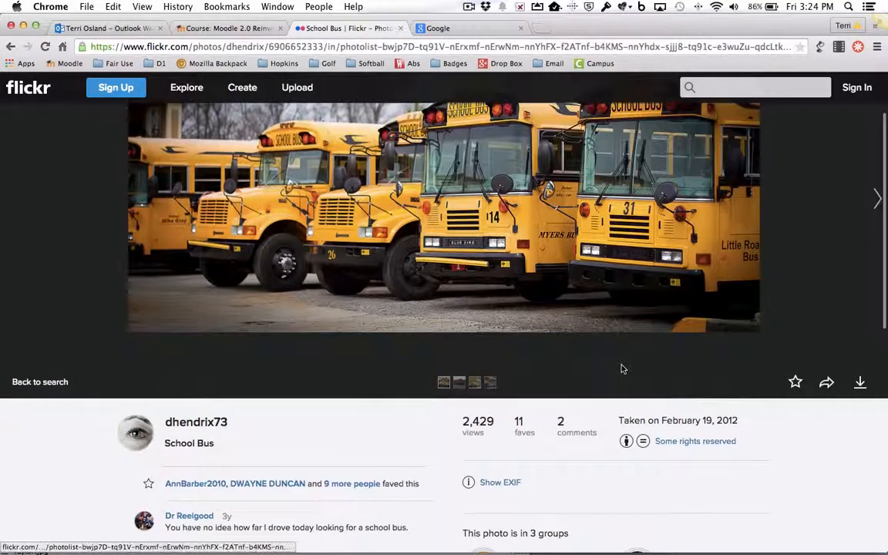
scroll(down, 3)
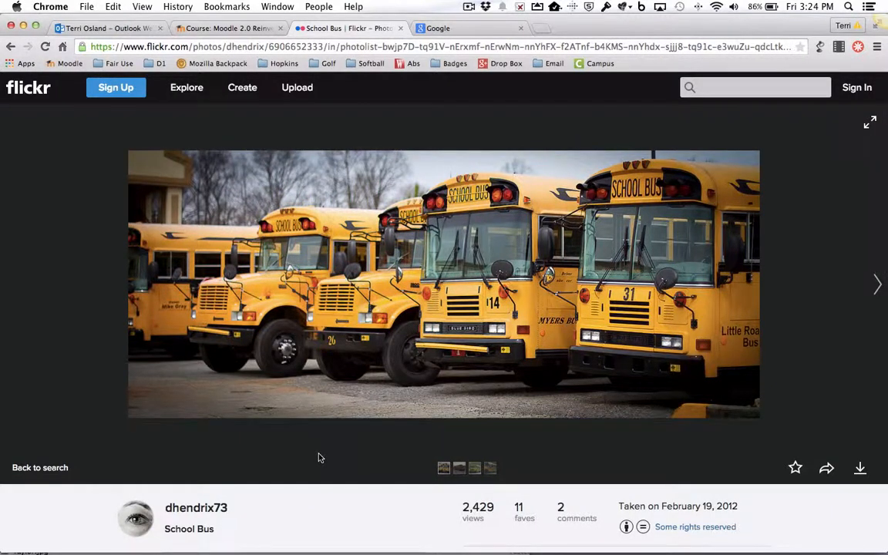
mouse_move(378, 369)
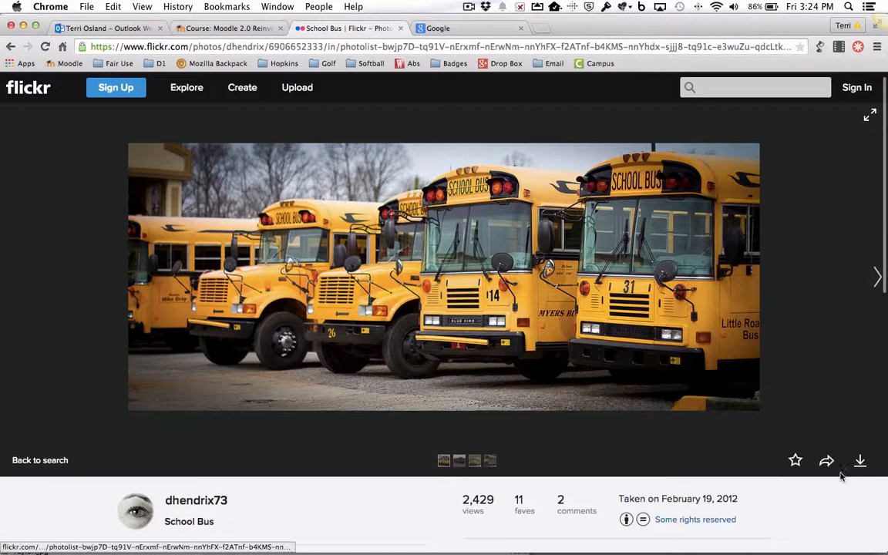
click(860, 460)
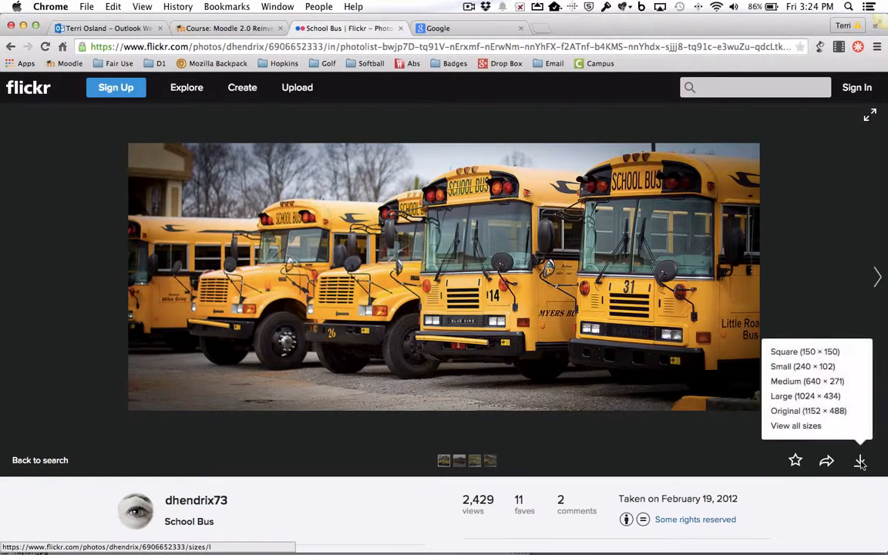
mouse_move(803, 366)
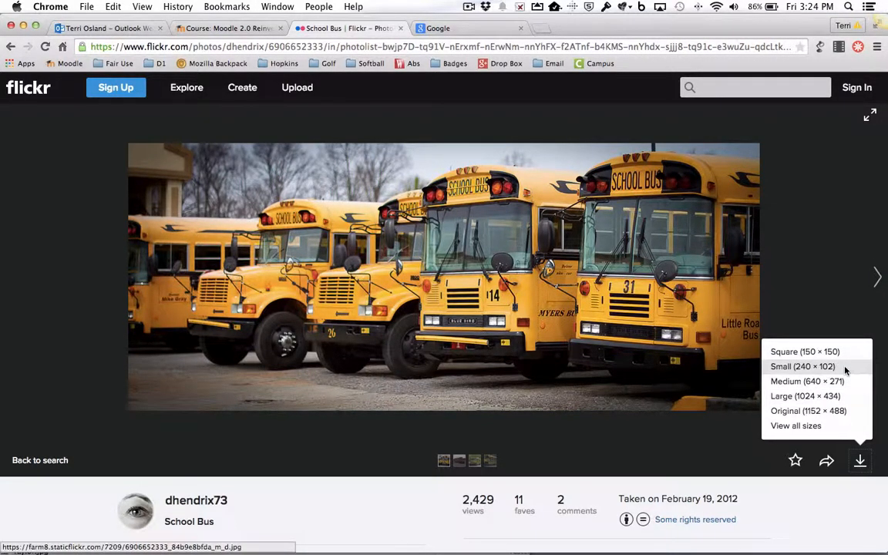
mouse_move(802, 381)
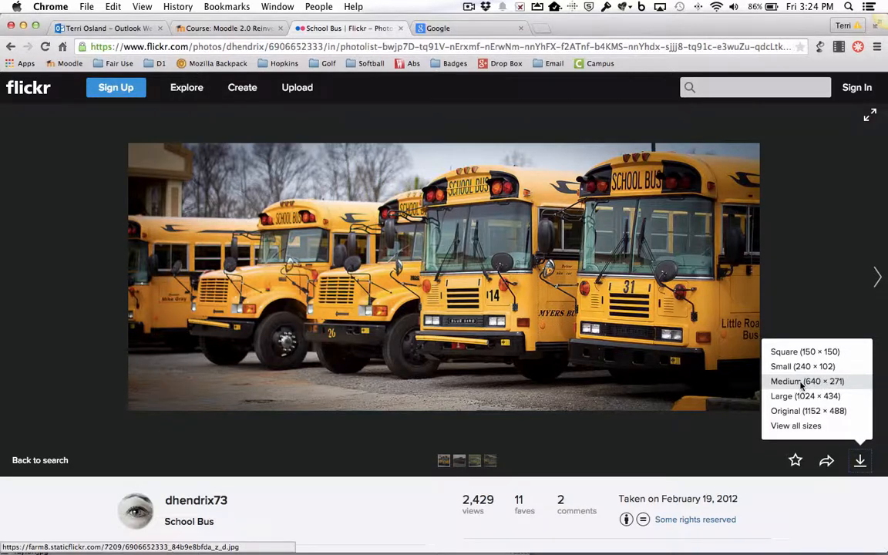
mouse_move(803, 366)
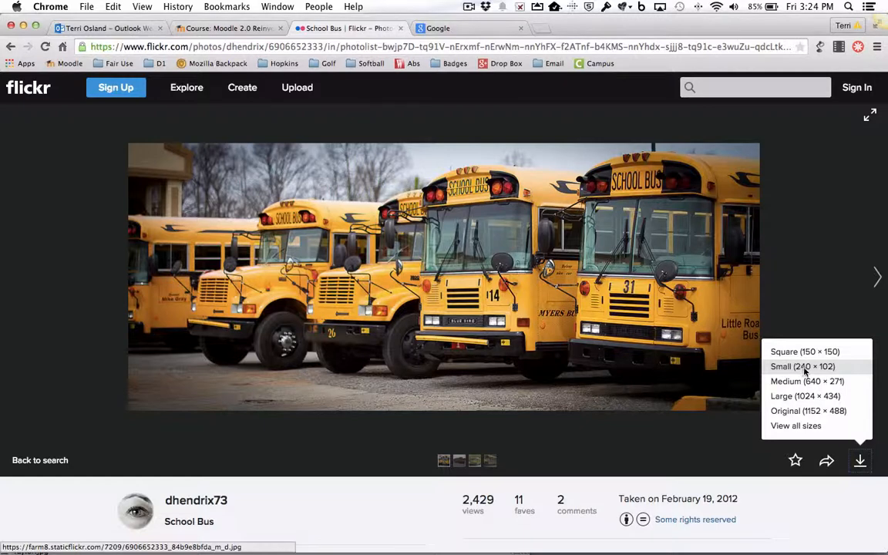
click(801, 367)
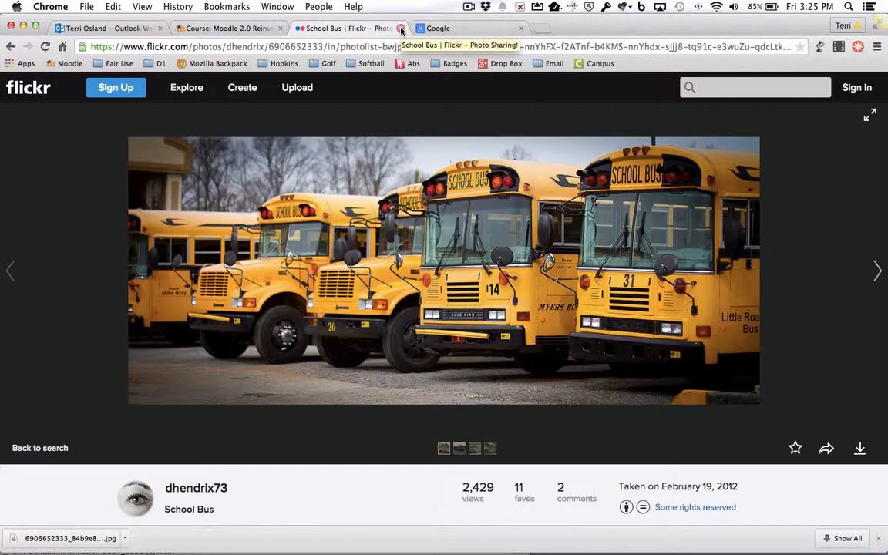
Close the Flickr tab and search Google Images for 'school bus'.
click(400, 28)
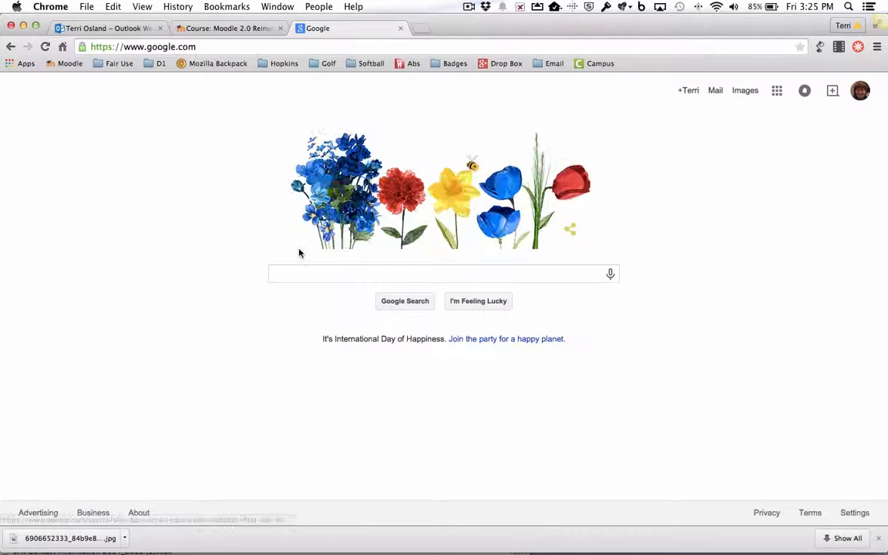
text(school bus)
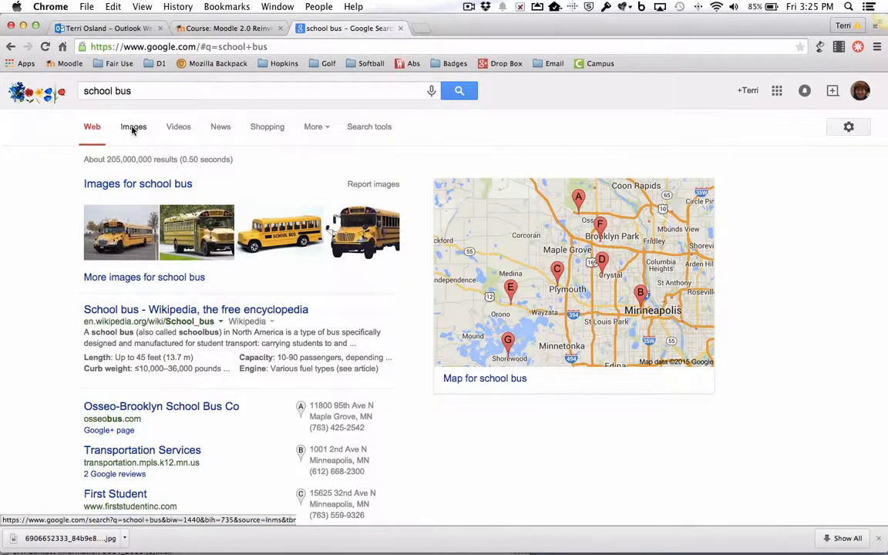
click(133, 127)
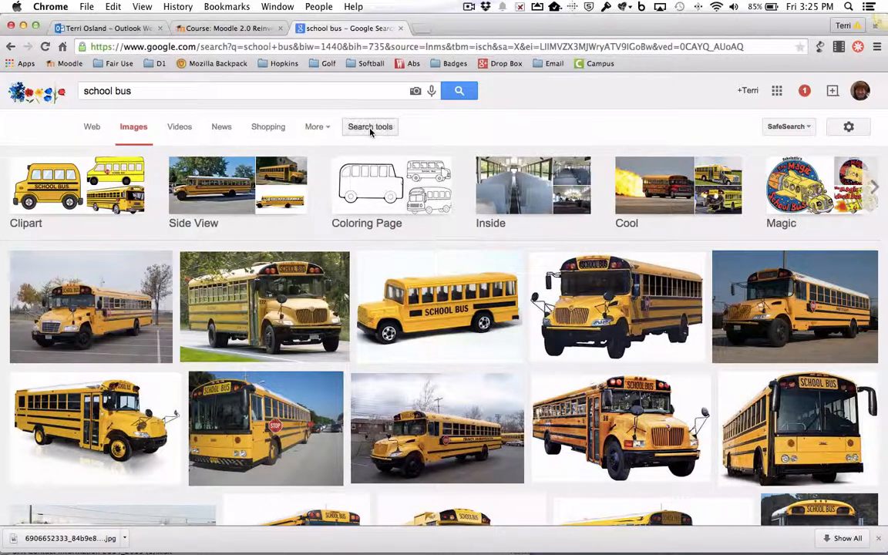
Filter the image results to clip art labeled for reuse.
click(370, 126)
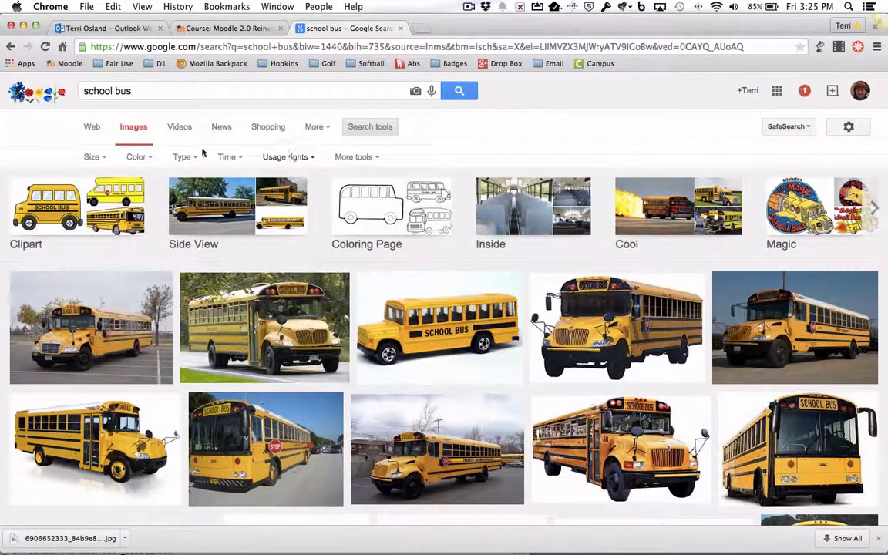
click(183, 157)
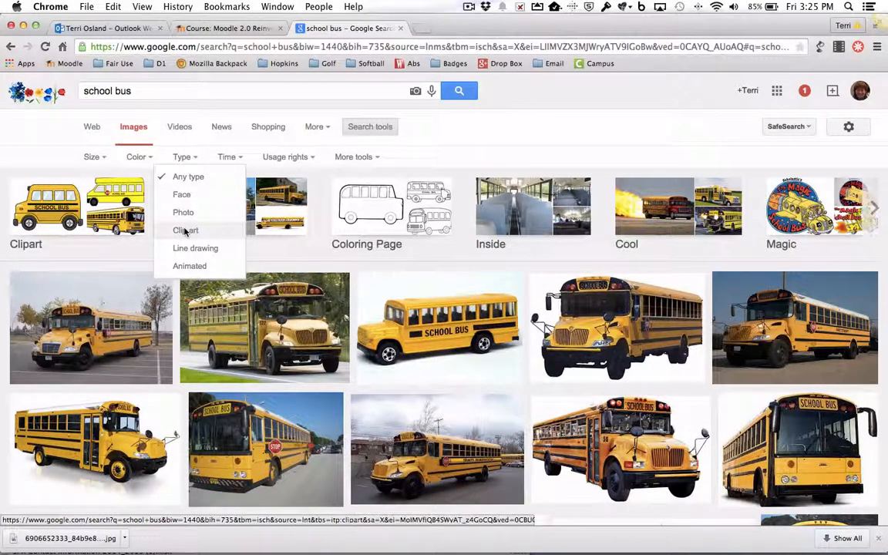
click(185, 230)
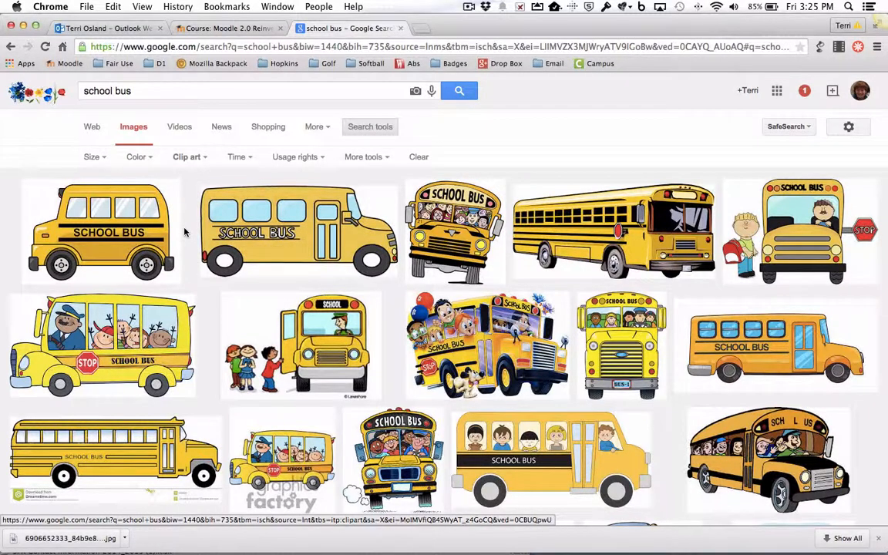
click(294, 156)
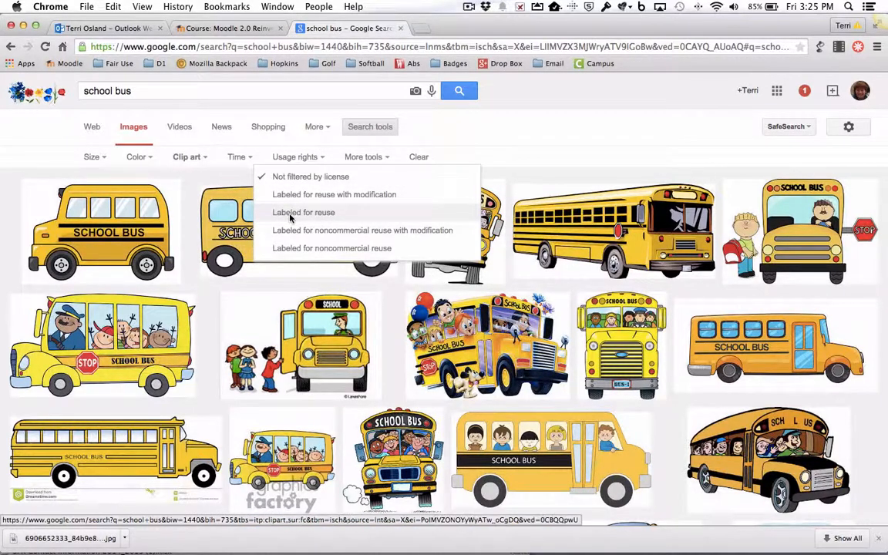
click(304, 212)
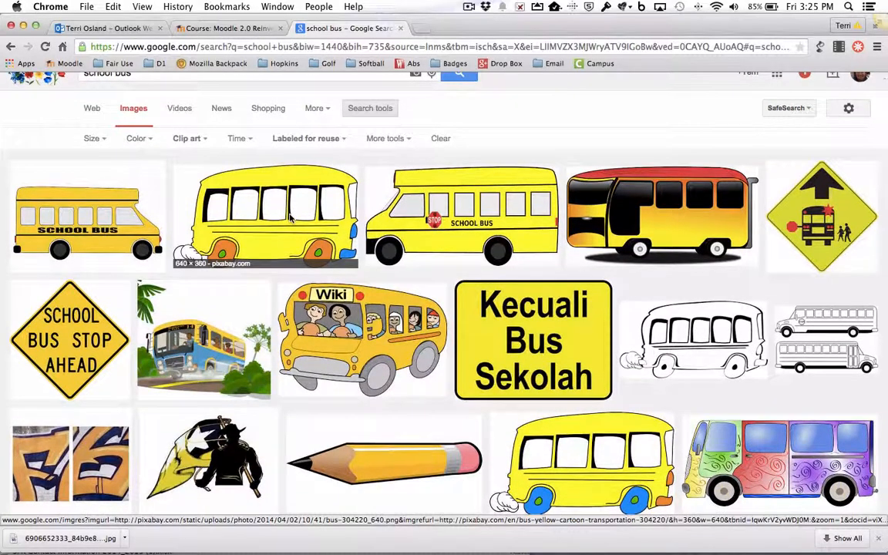
scroll(down, 3)
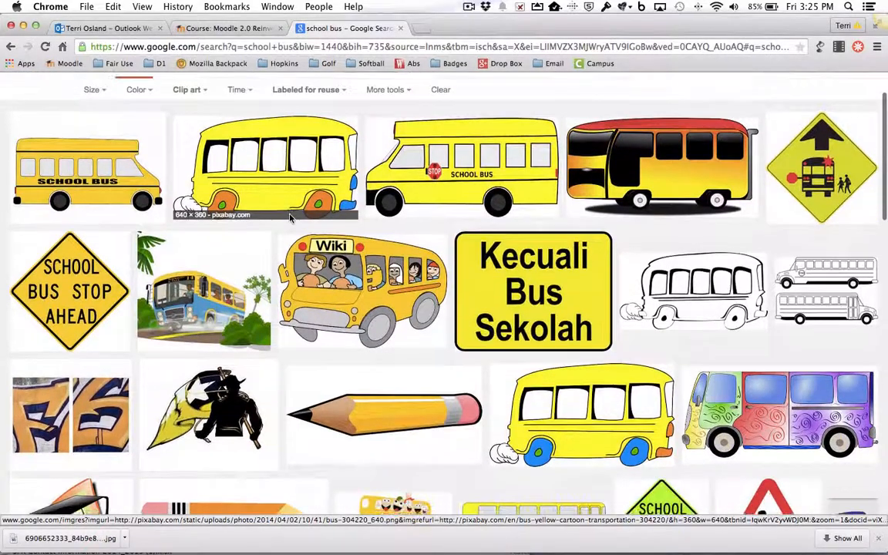
scroll(down, 3)
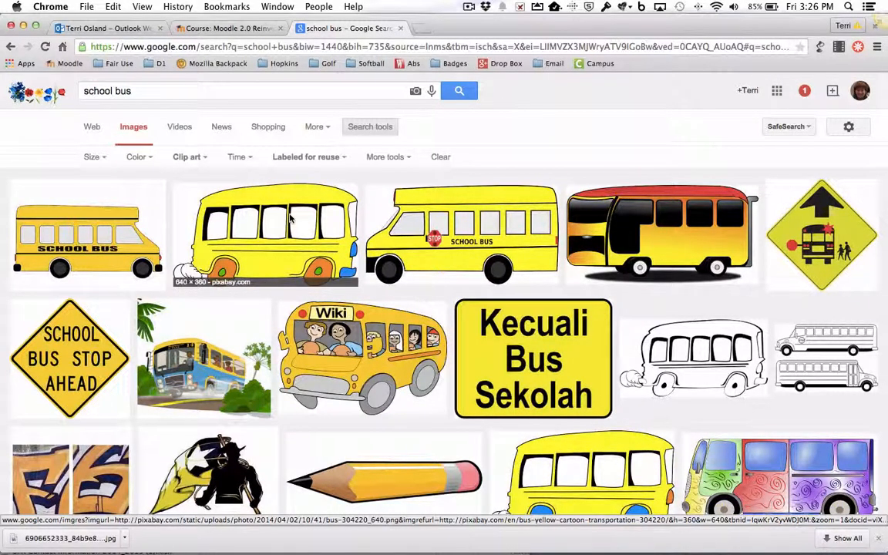
mouse_move(354, 378)
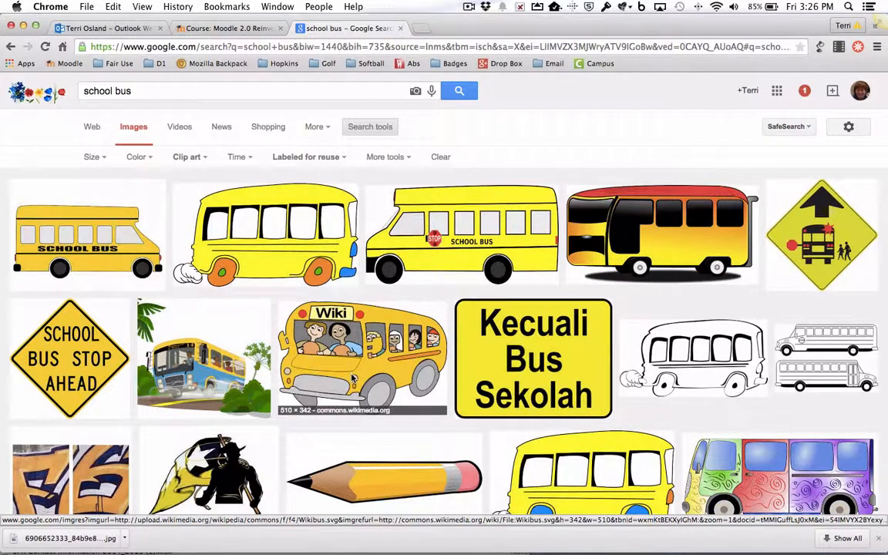
mouse_move(463, 242)
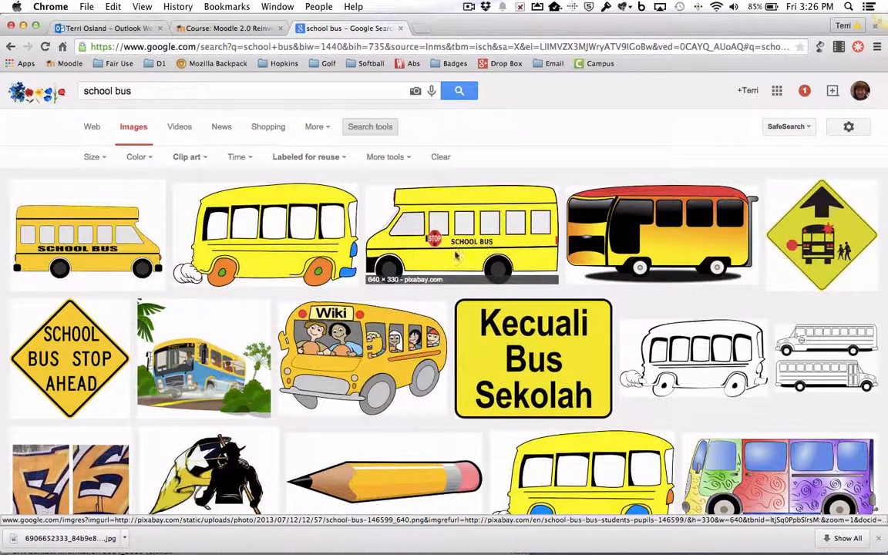
Preview the yellow Pixabay school bus clip art with the stop sign.
click(462, 235)
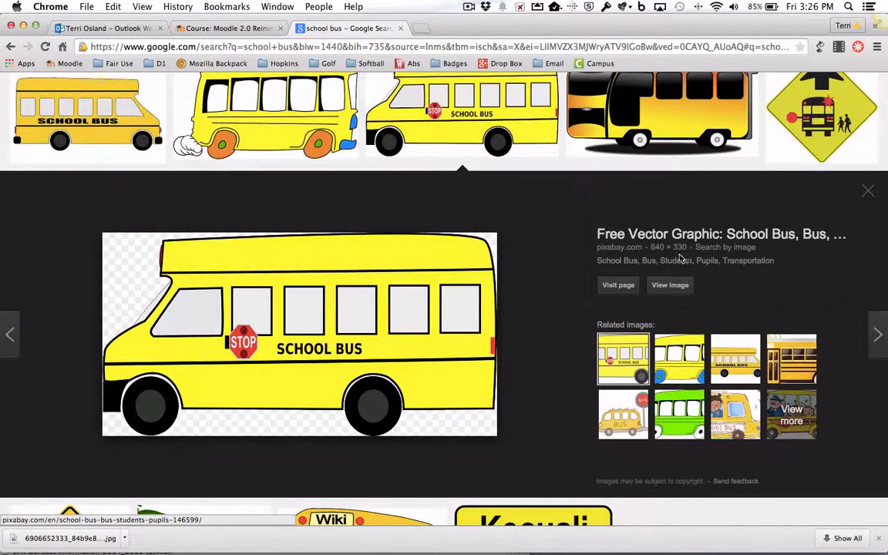
mouse_move(669, 246)
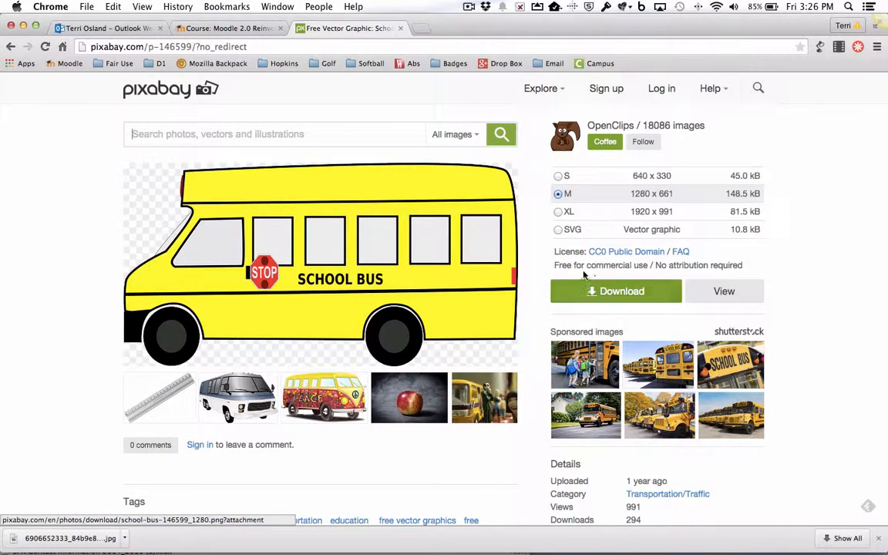
Download the medium 1280 × 661 bus PNG, entering the reCAPTCHA verification code.
click(616, 291)
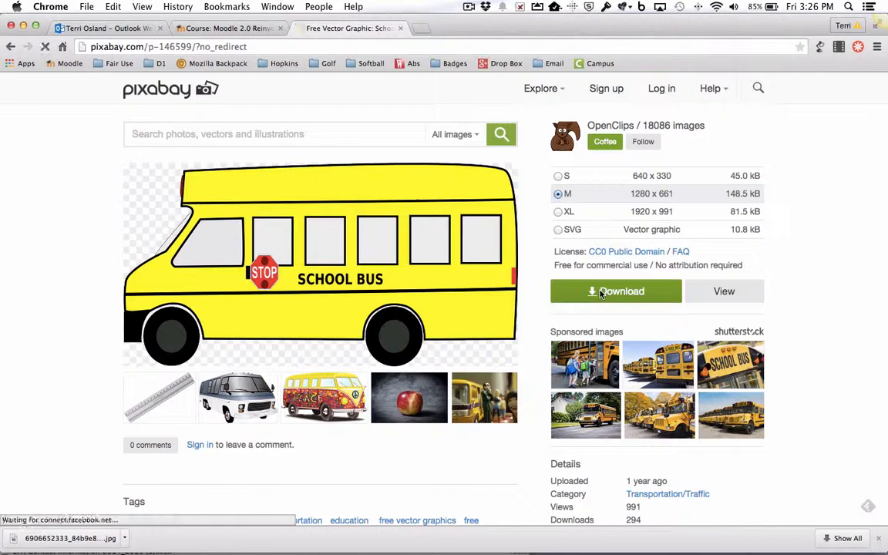
click(616, 291)
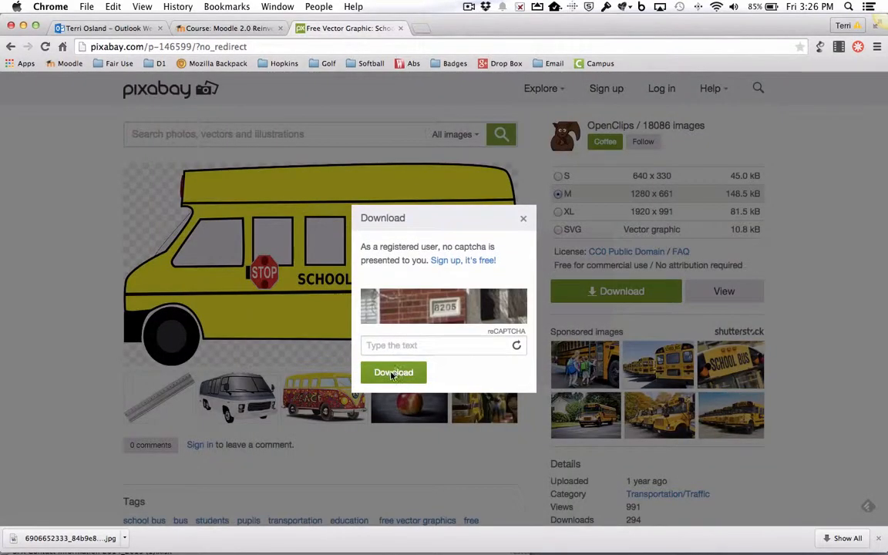
click(439, 346)
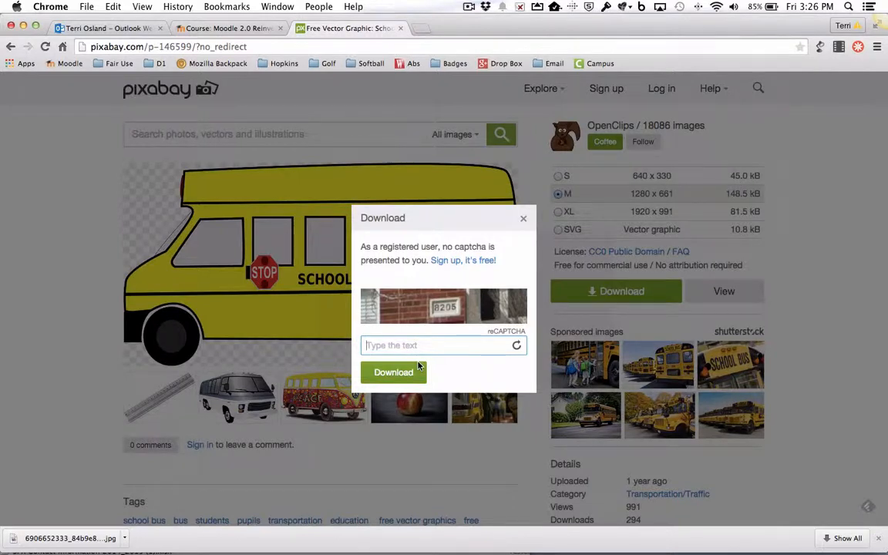
text(8)
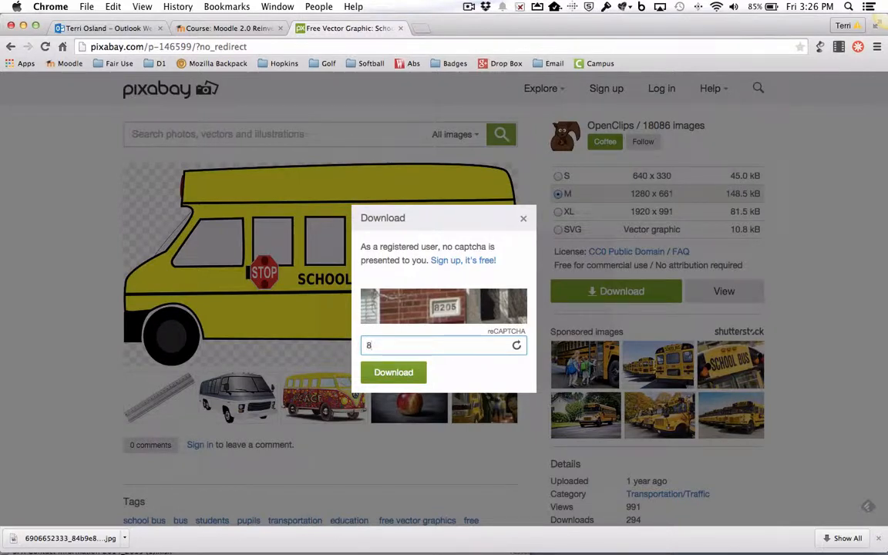
text(205)
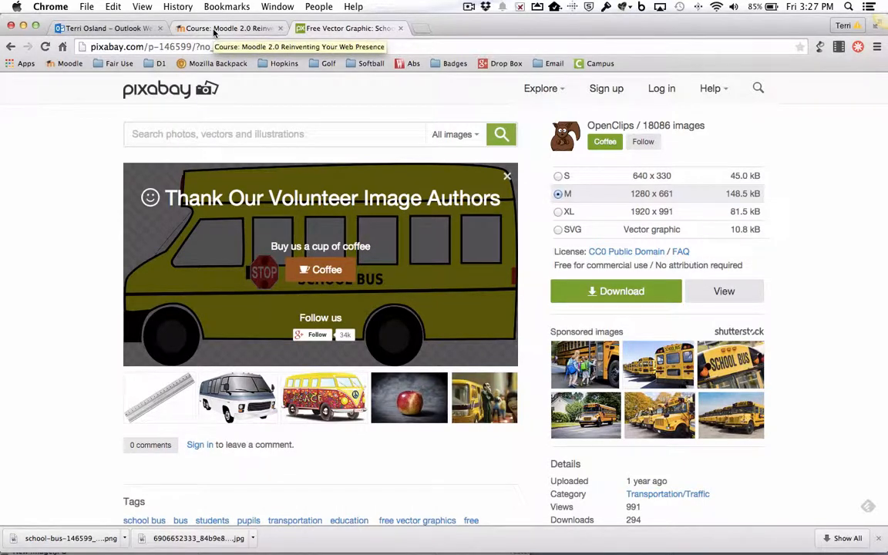
Return to the Moodle course, turn editing on, and add an HTML block.
click(227, 29)
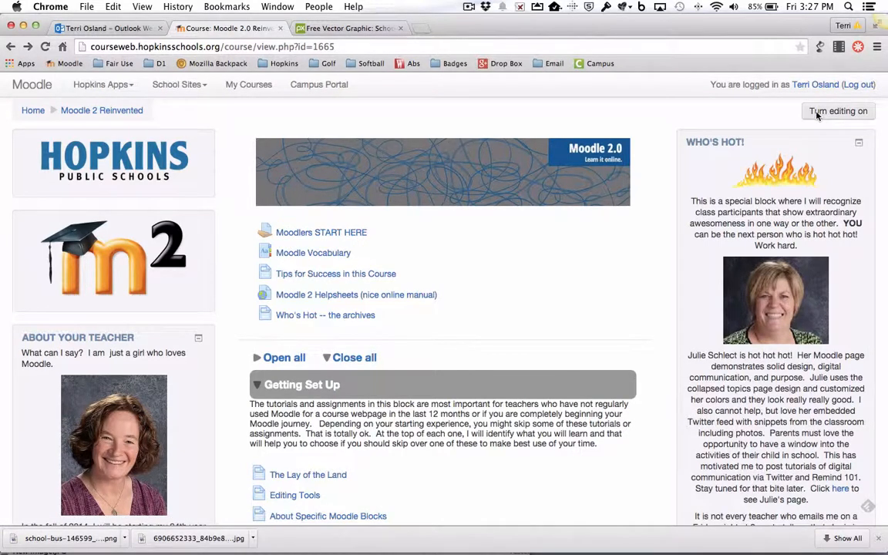
click(837, 110)
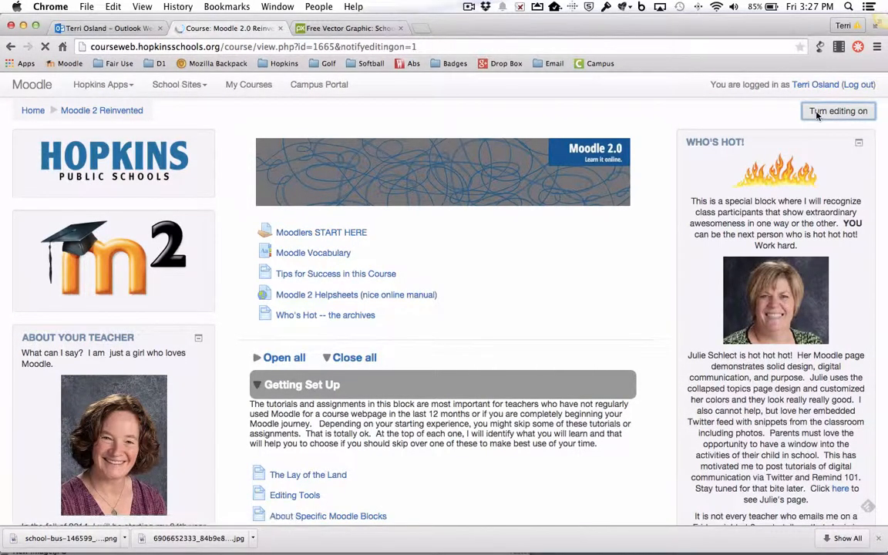
click(839, 111)
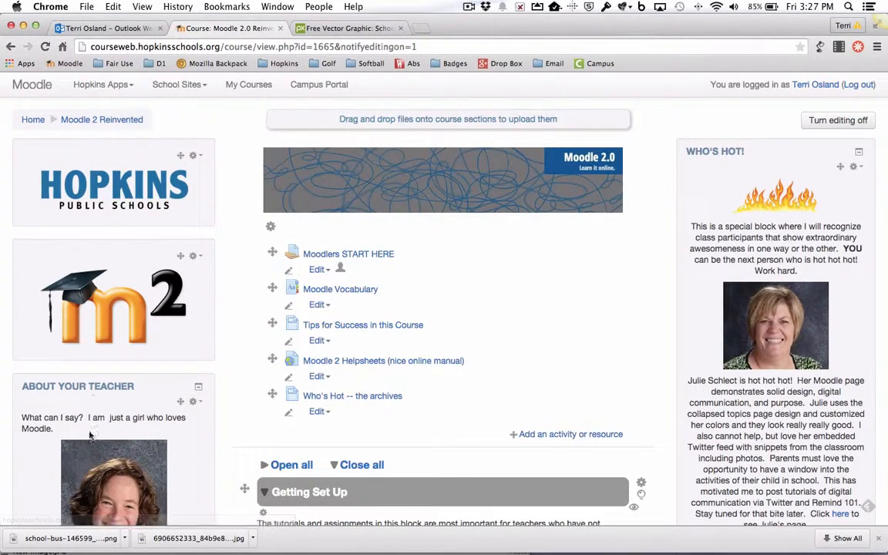
mouse_move(134, 309)
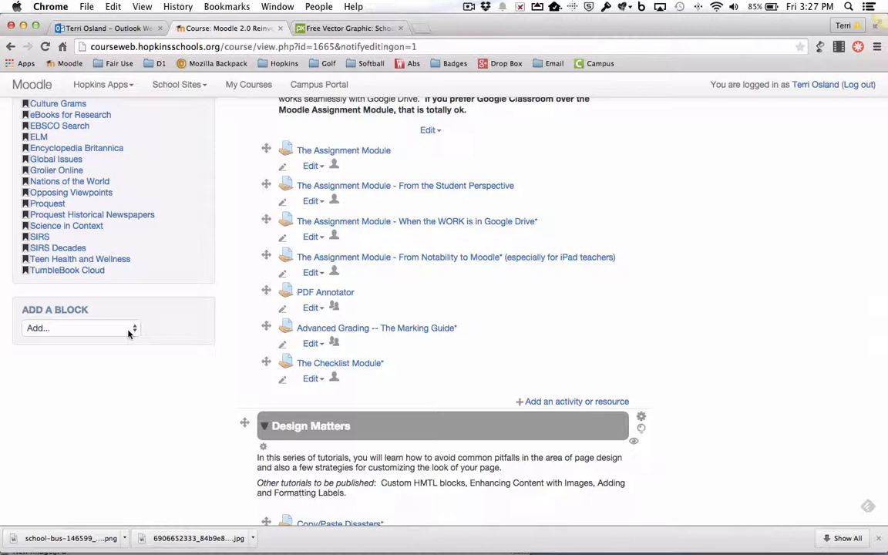
click(81, 327)
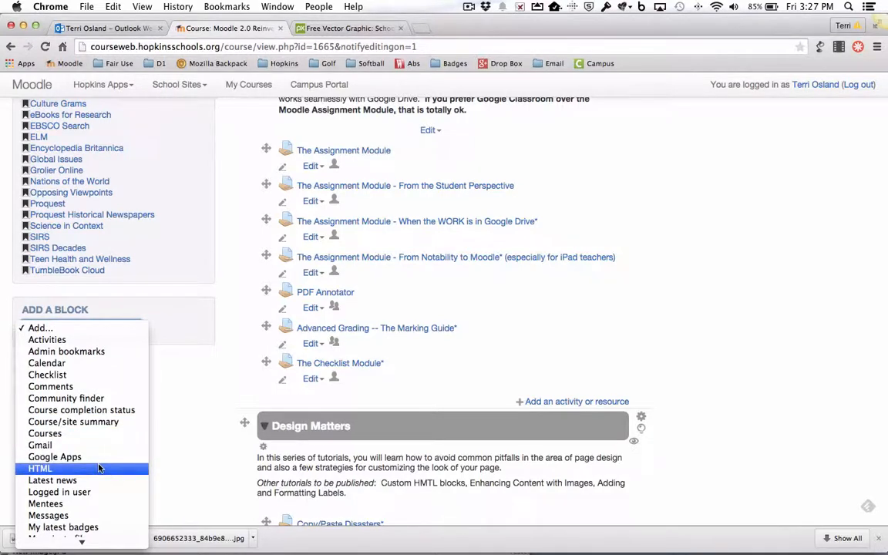
click(40, 468)
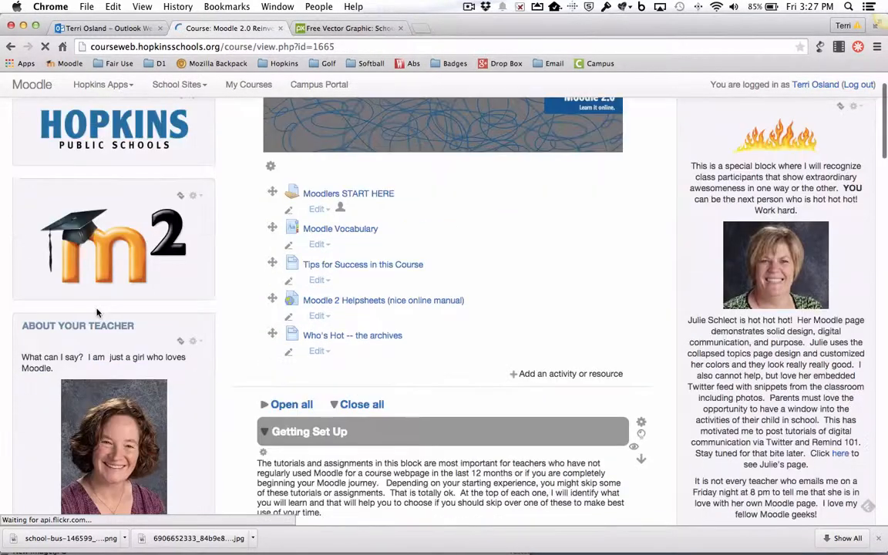
Scroll to the new HTML block and open its gear actions menu.
scroll(down, 3)
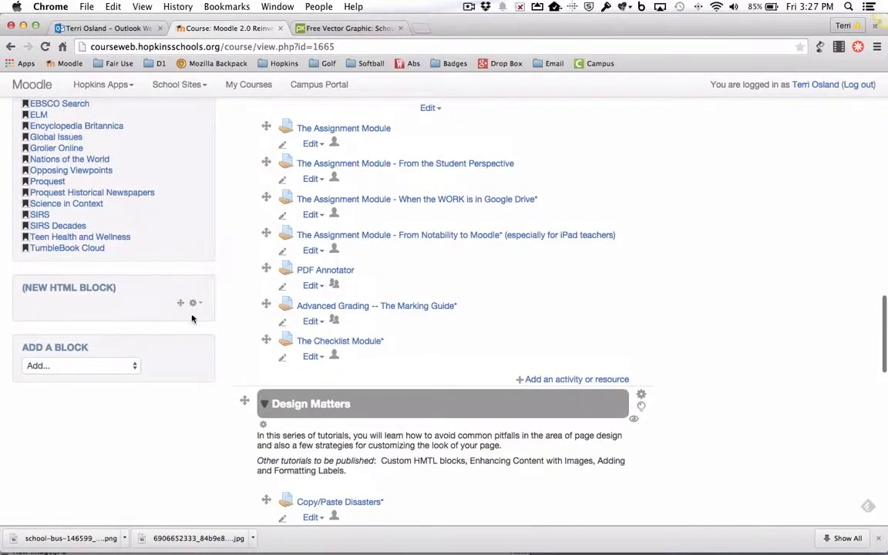
mouse_move(179, 305)
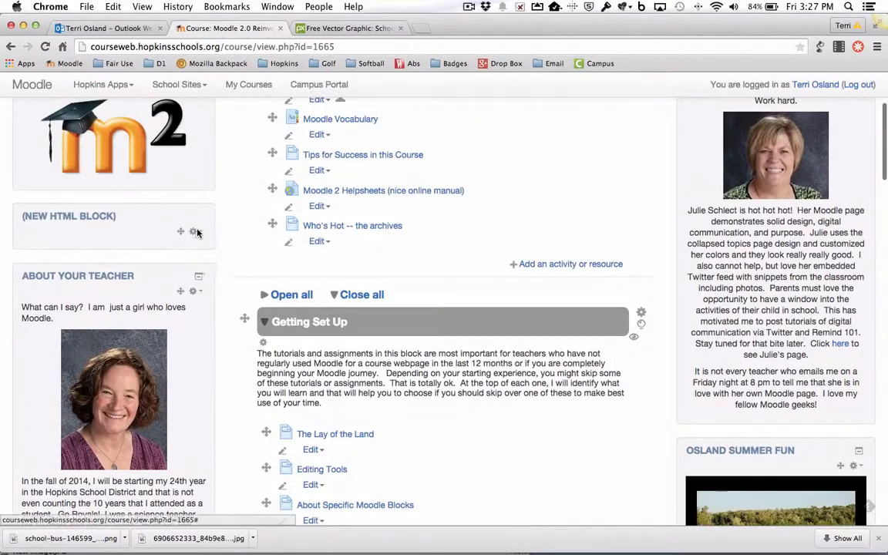
click(193, 232)
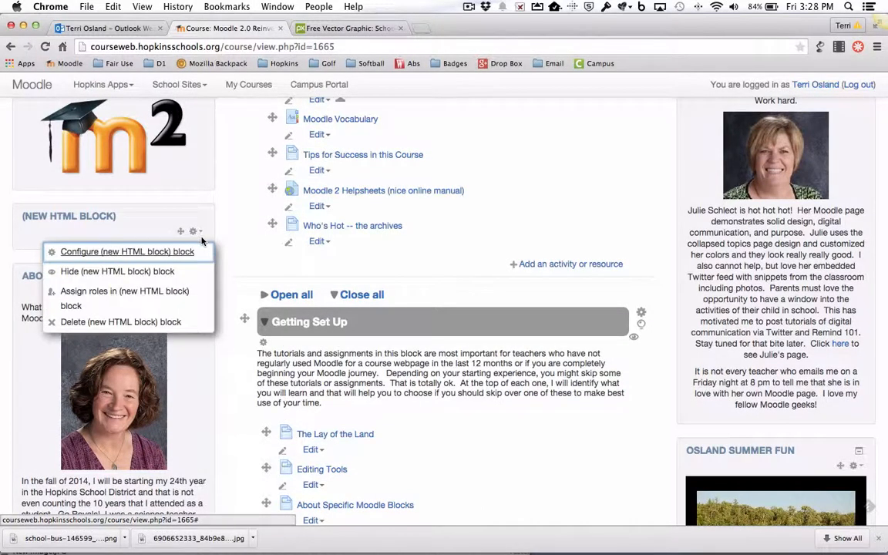
mouse_move(126, 252)
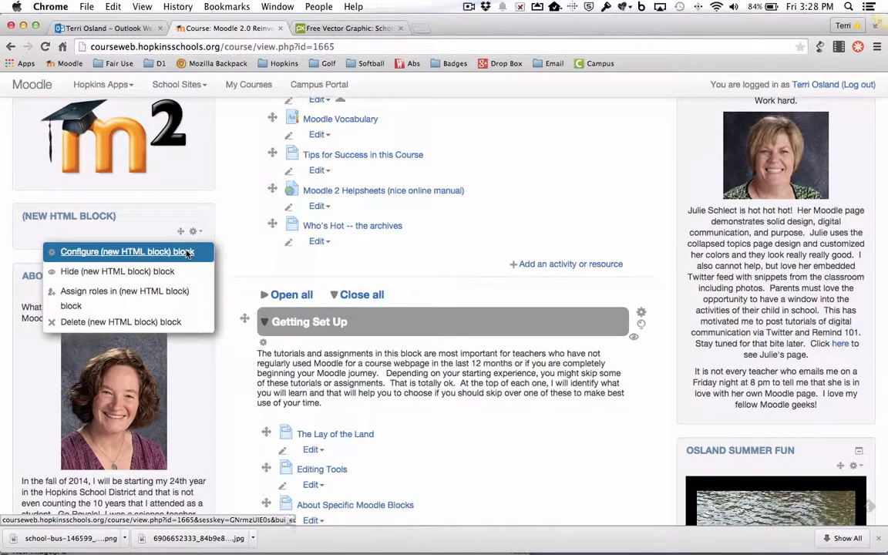
Open the new HTML block's configuration and expand the editor's full toolbar.
click(125, 251)
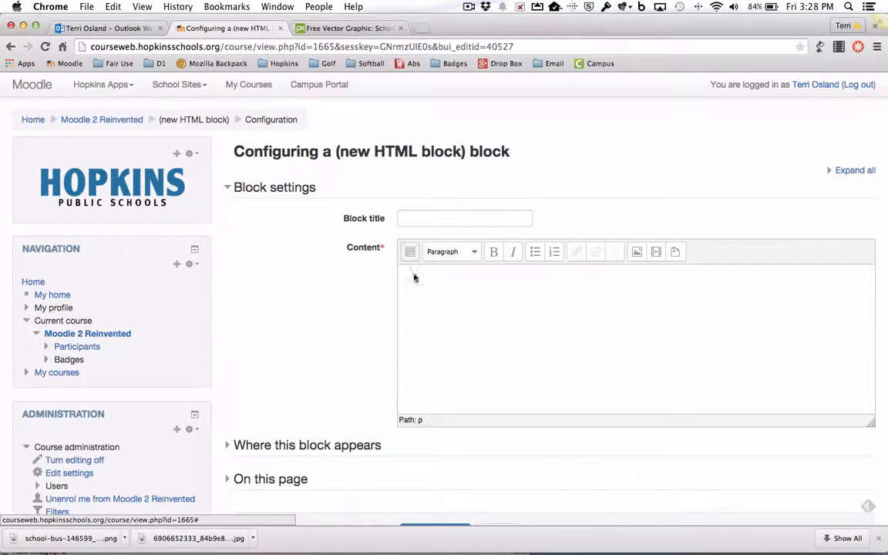
click(410, 251)
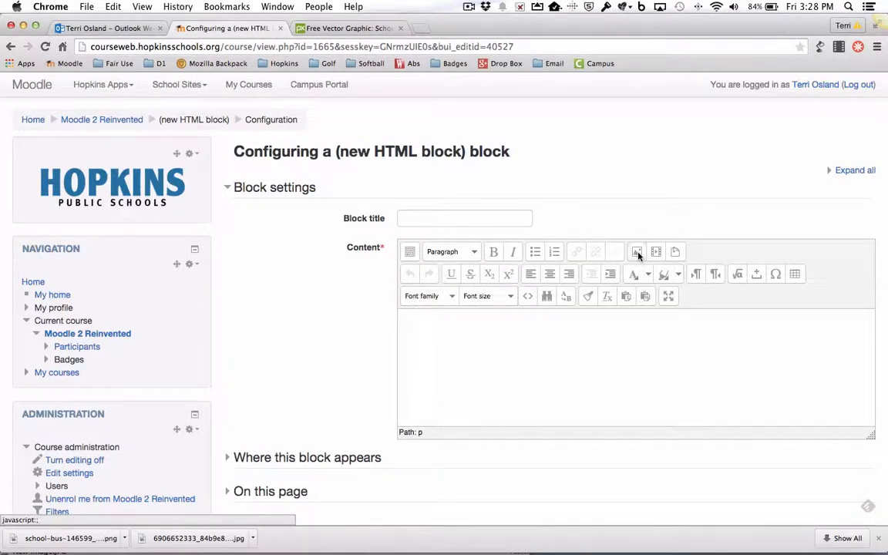
mouse_move(637, 252)
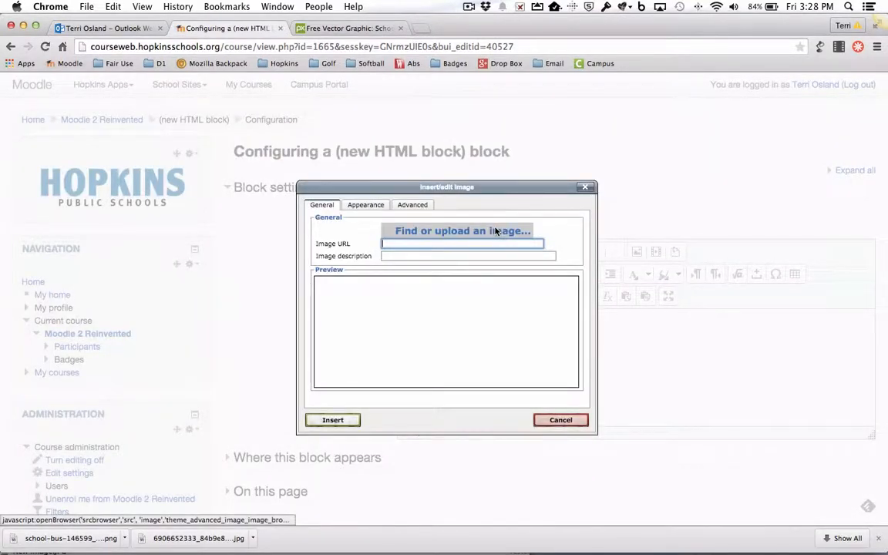
Browse for a block image and choose Upload a file in the file picker.
click(463, 230)
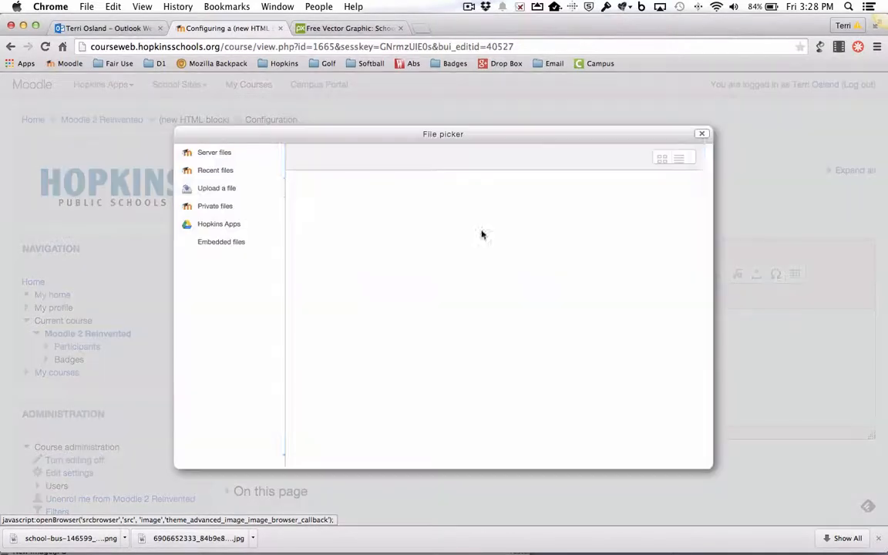
click(217, 187)
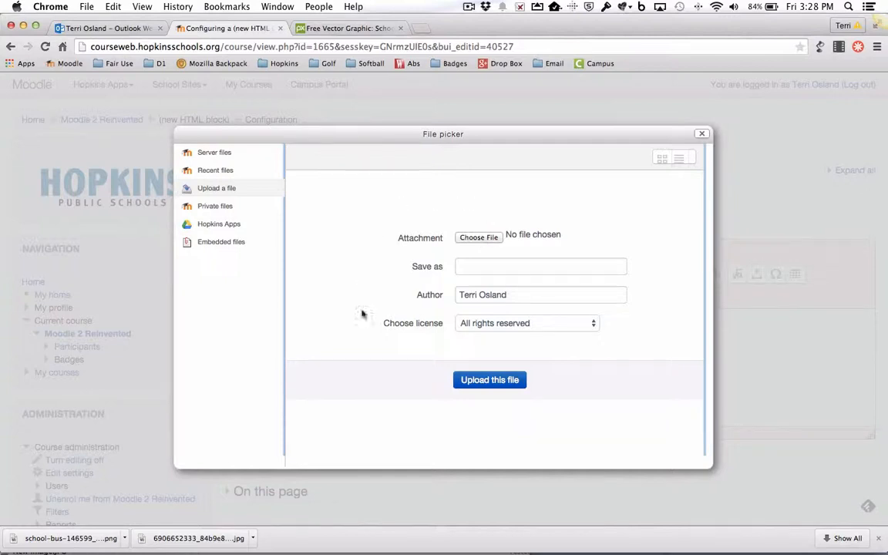
mouse_move(354, 247)
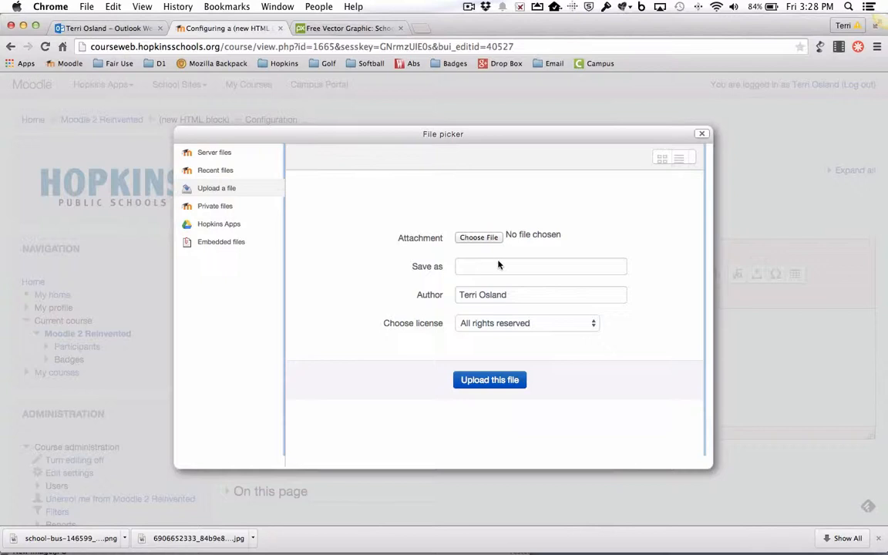
mouse_move(482, 237)
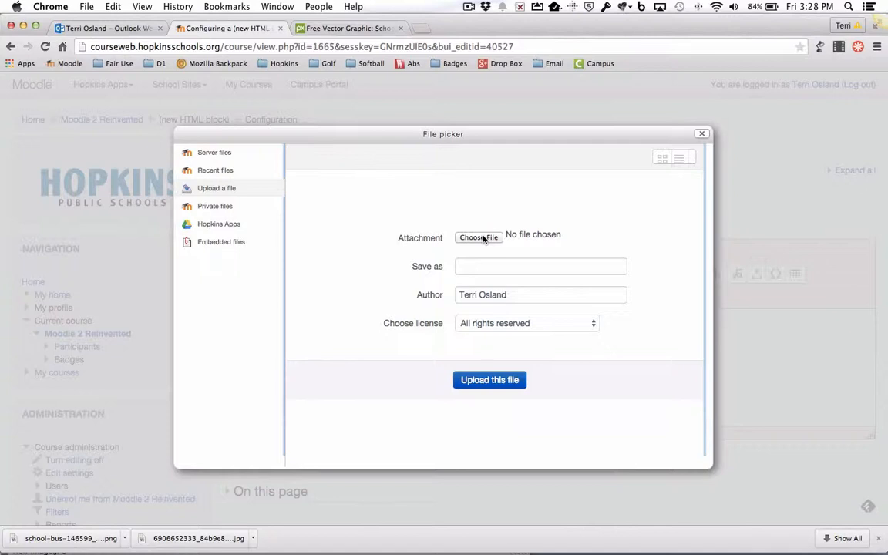
mouse_move(409, 221)
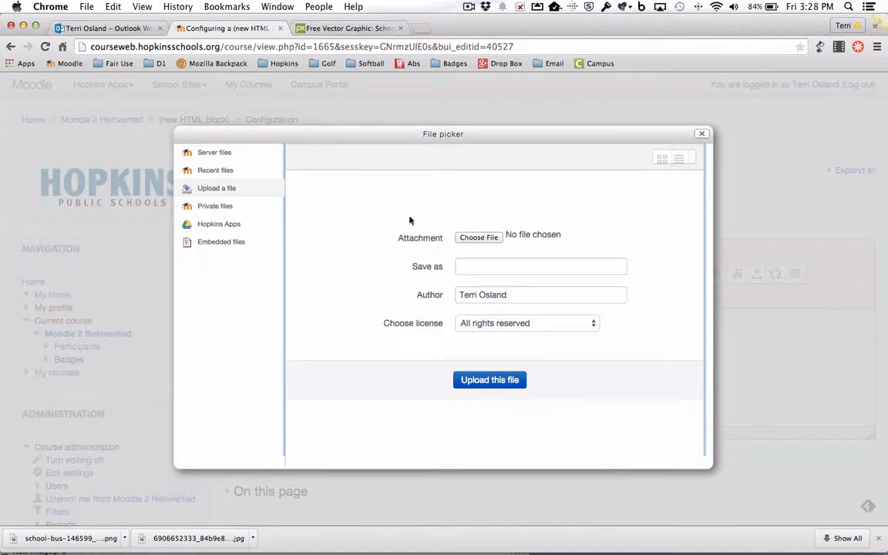
mouse_move(499, 230)
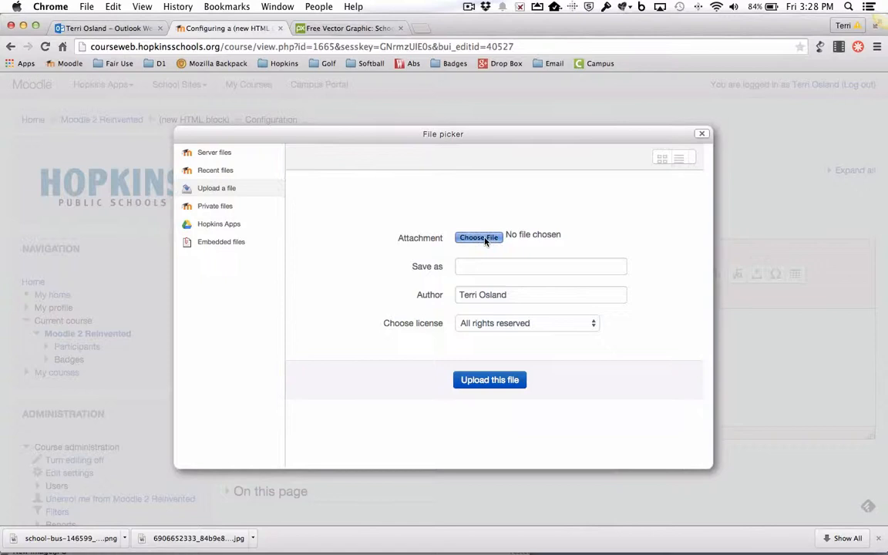
Browse the Downloads images from the computer, previewing photos like 20140914_in_Westonka.jpg.
click(479, 238)
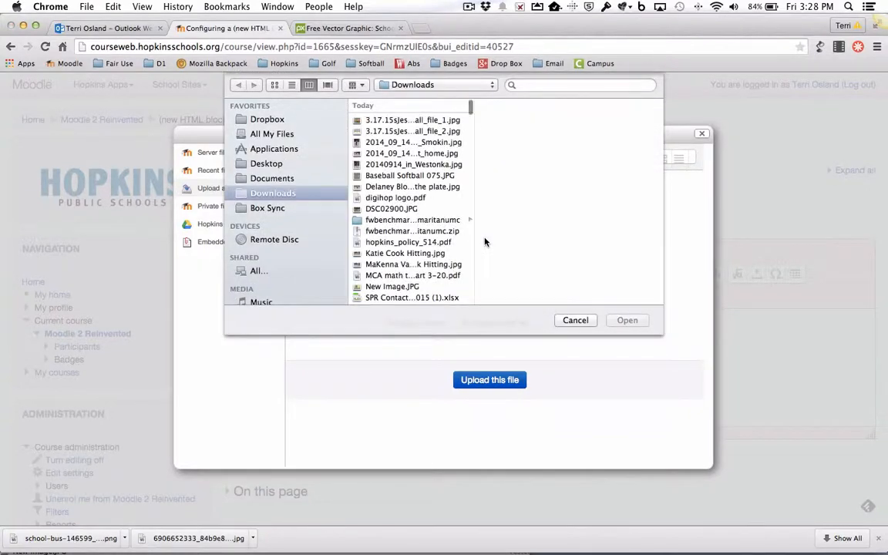
click(411, 120)
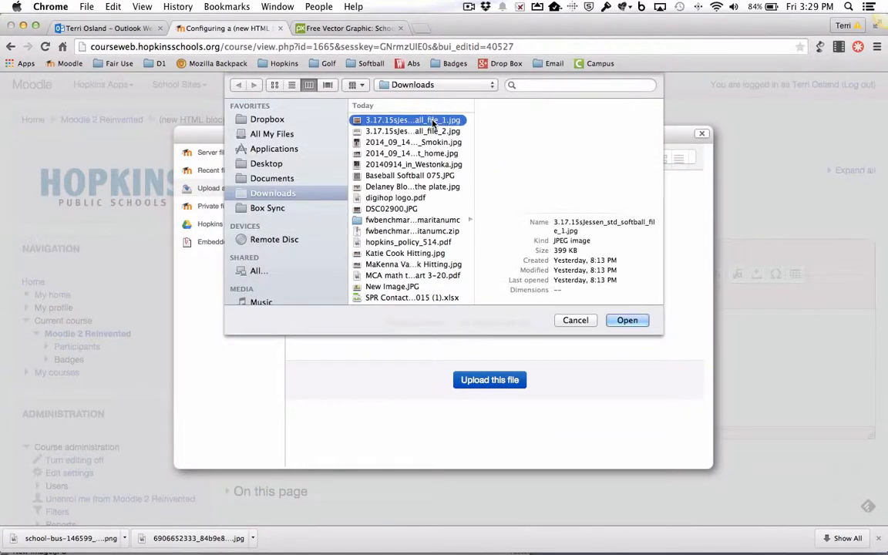
click(411, 119)
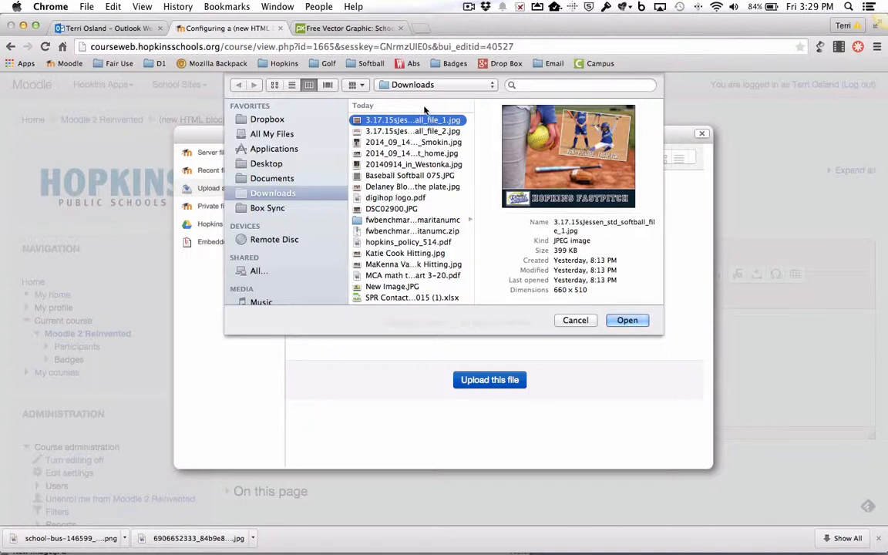
click(414, 142)
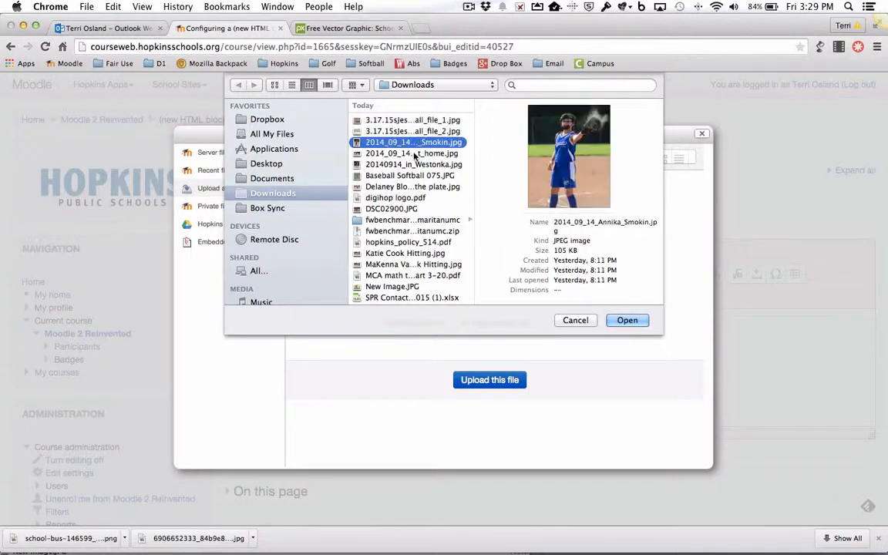
click(414, 164)
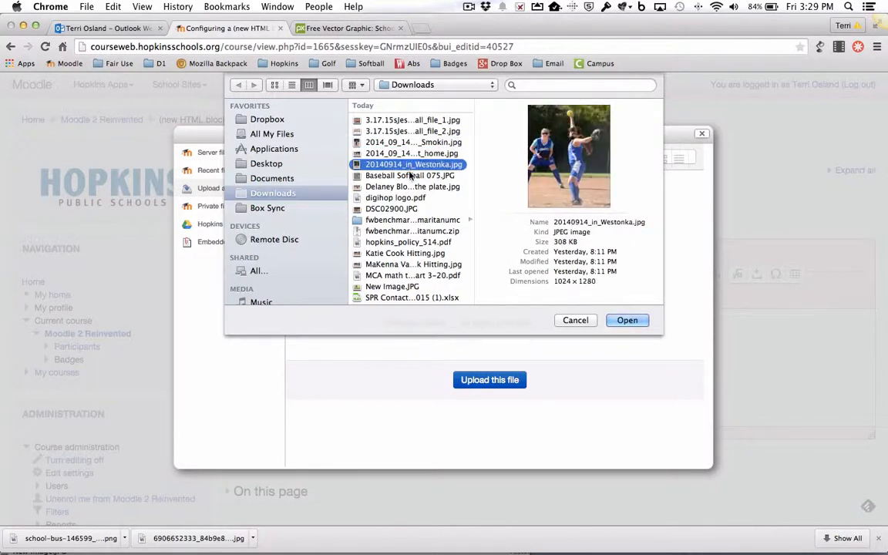
click(409, 175)
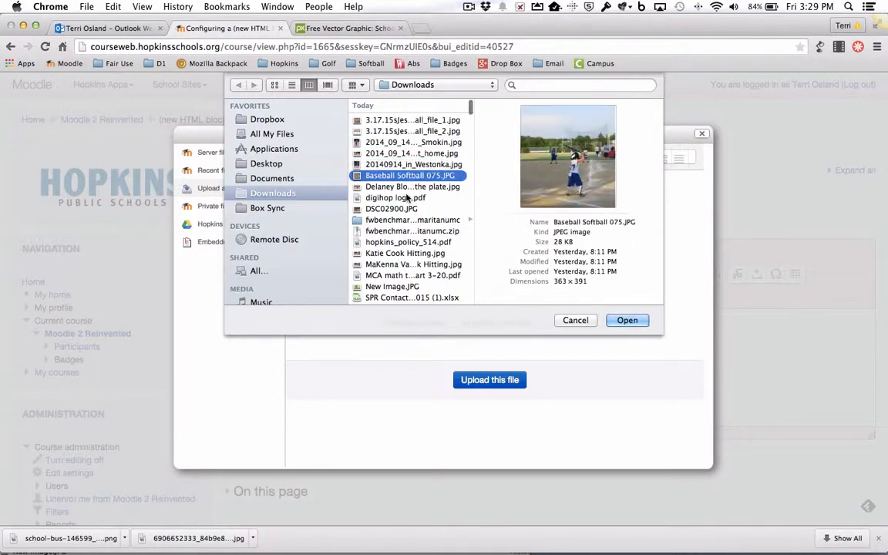
mouse_move(259, 373)
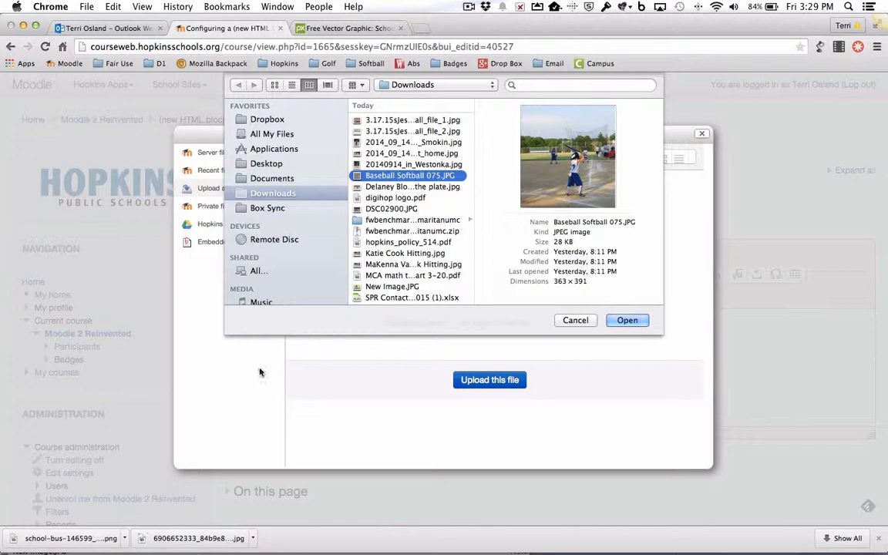
click(578, 85)
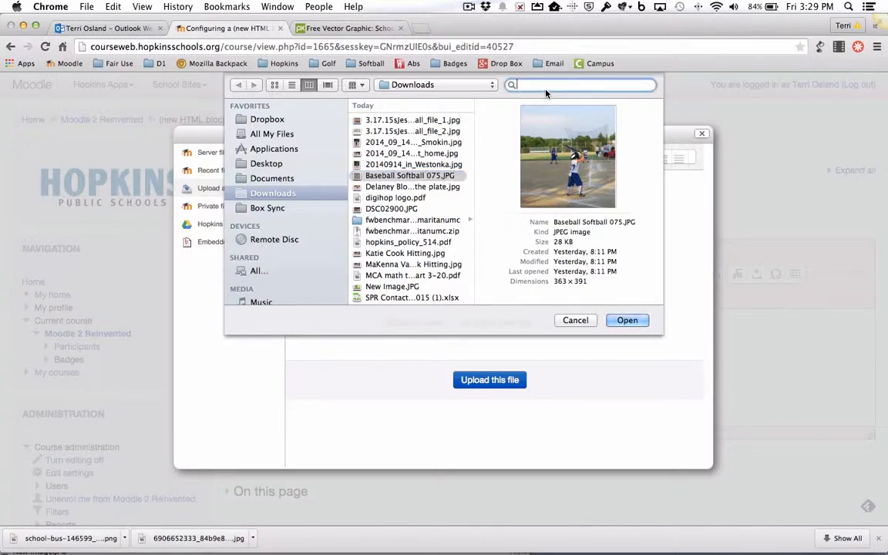
click(354, 85)
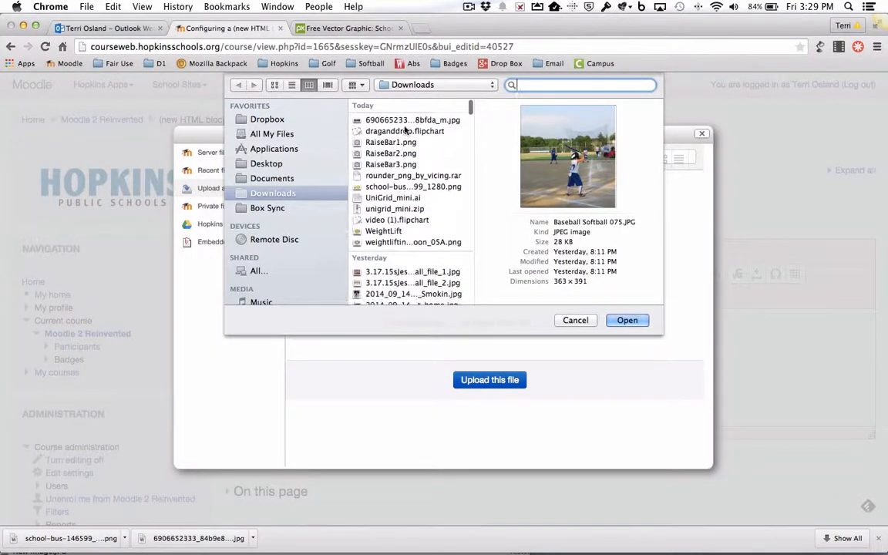
click(413, 119)
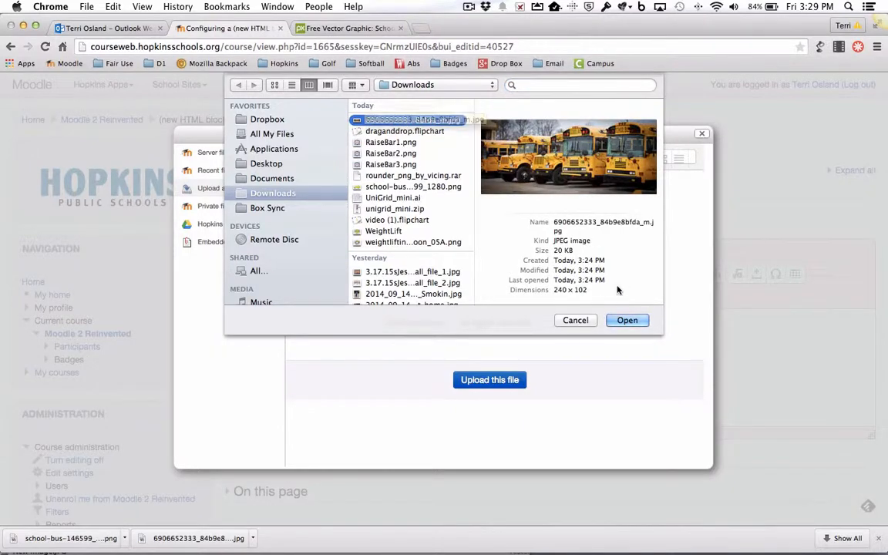
click(627, 320)
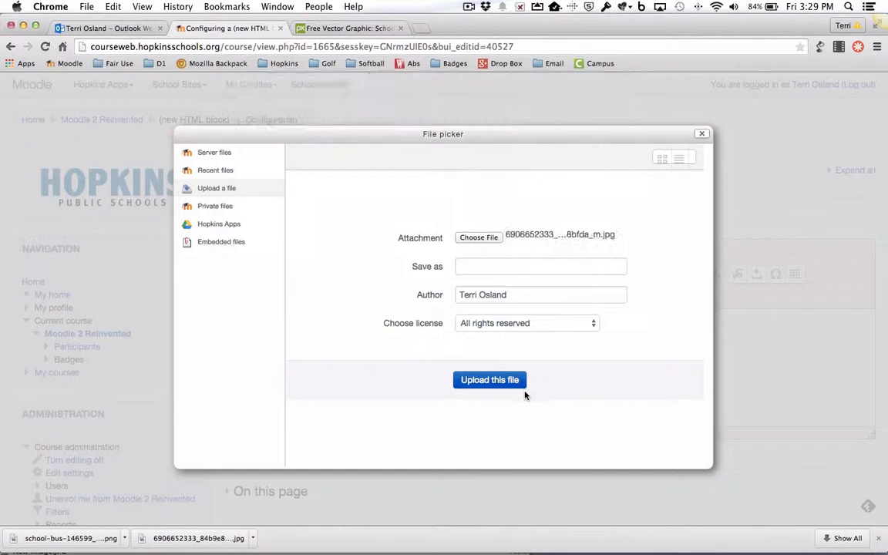
Insert the photo described as 'school buses' into the block and save it.
click(490, 379)
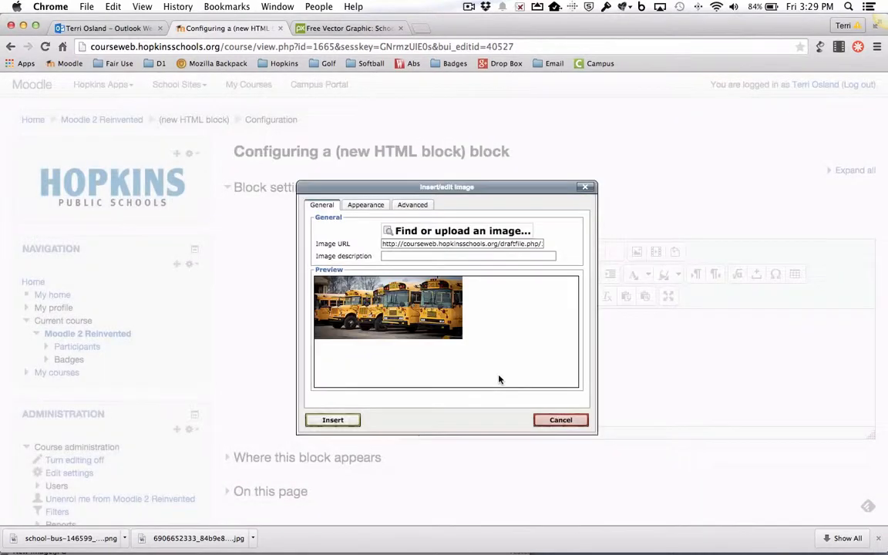
click(465, 255)
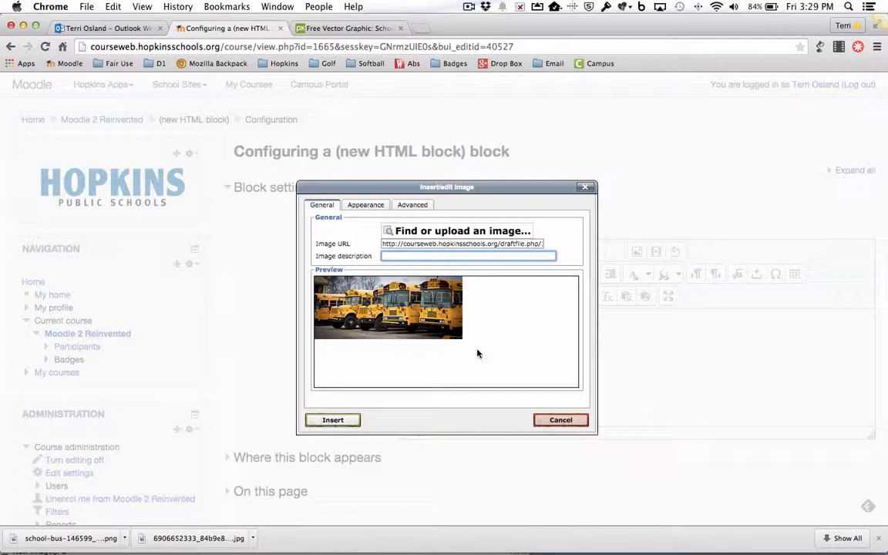
text(school buses)
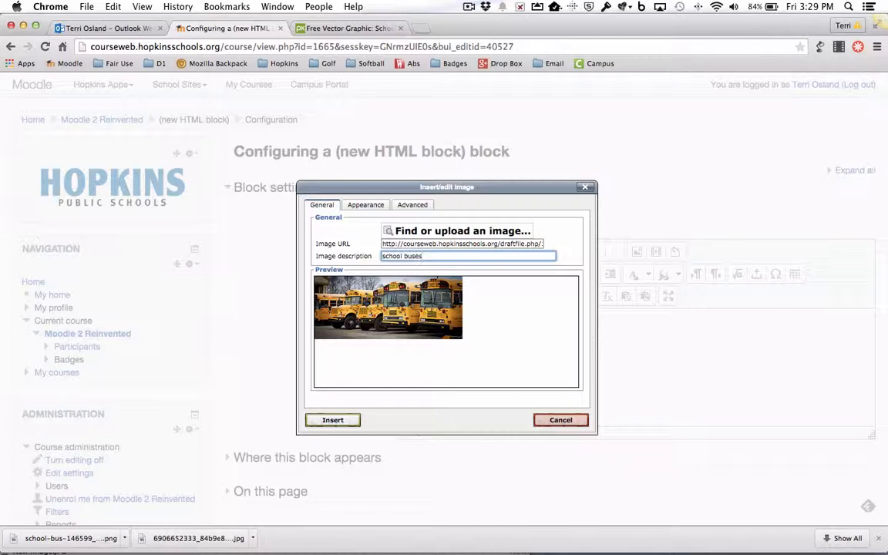
mouse_move(378, 347)
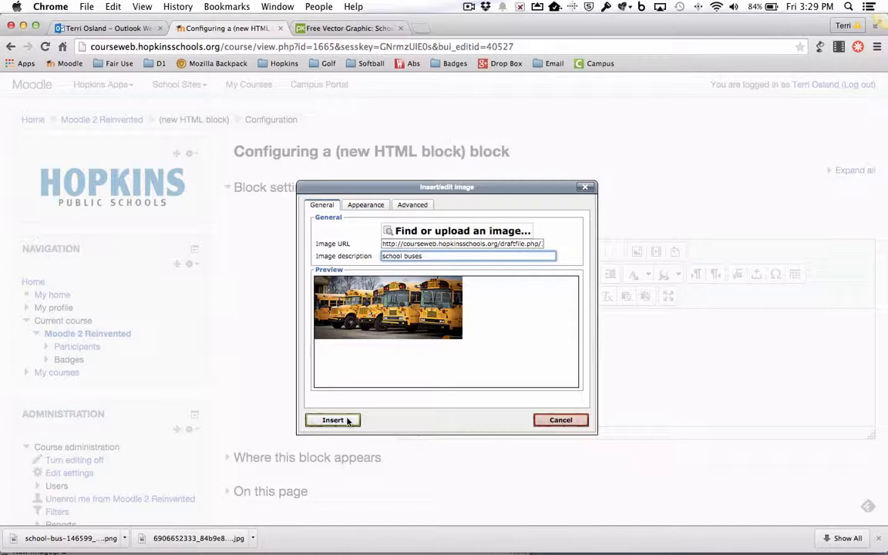
click(332, 420)
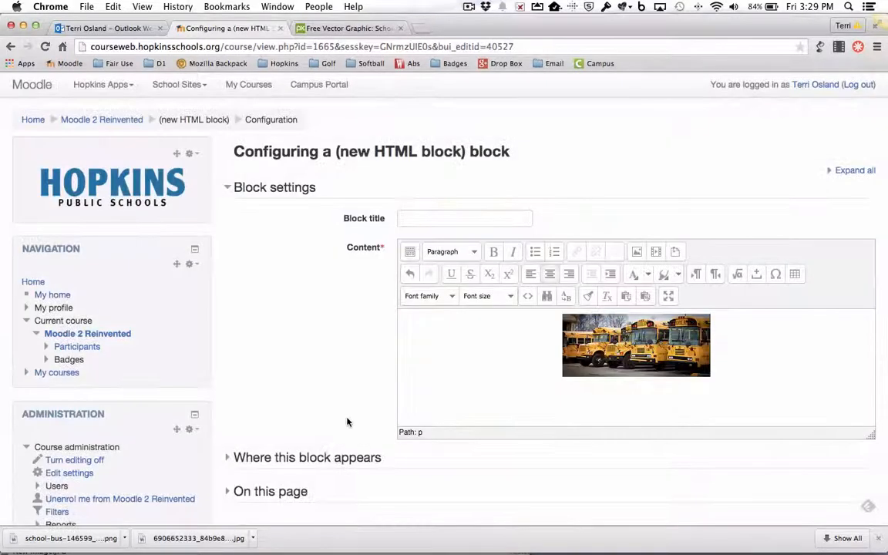
scroll(down, 3)
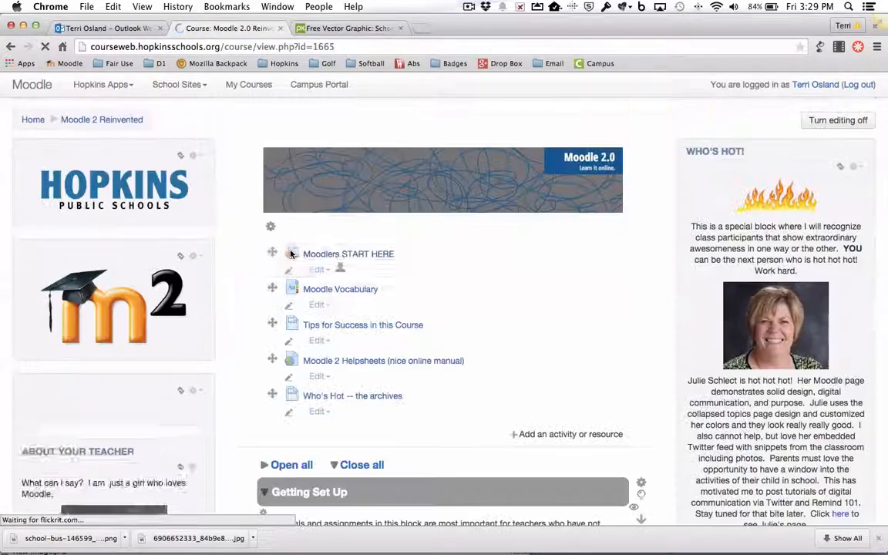
Scroll down and open the school buses photo block for editing.
scroll(down, 3)
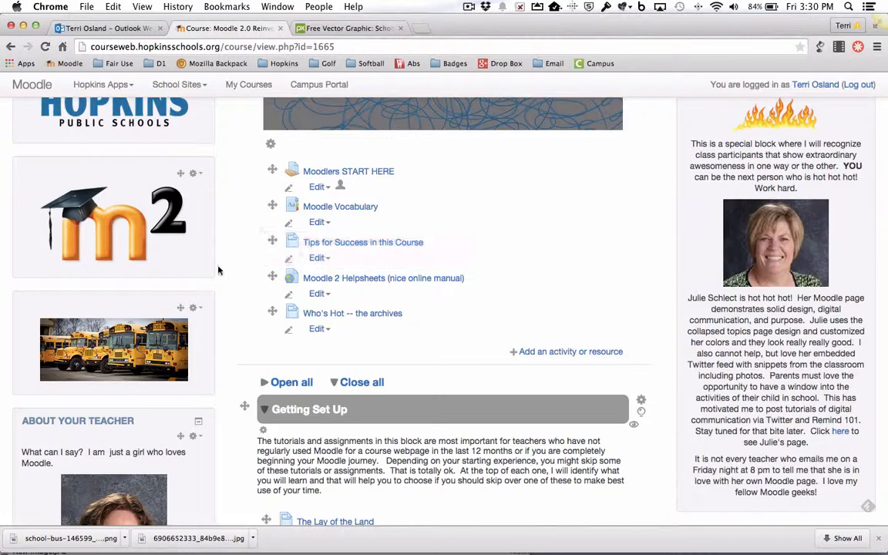
mouse_move(196, 308)
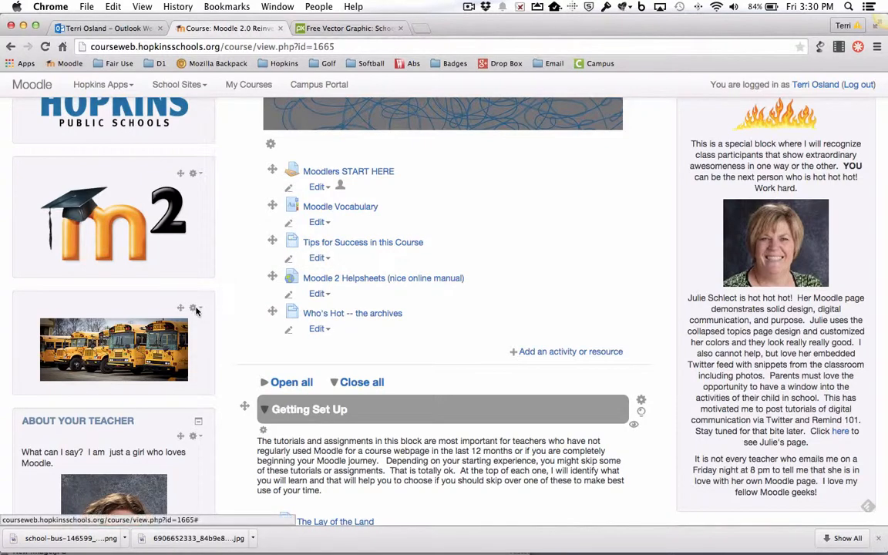
click(193, 307)
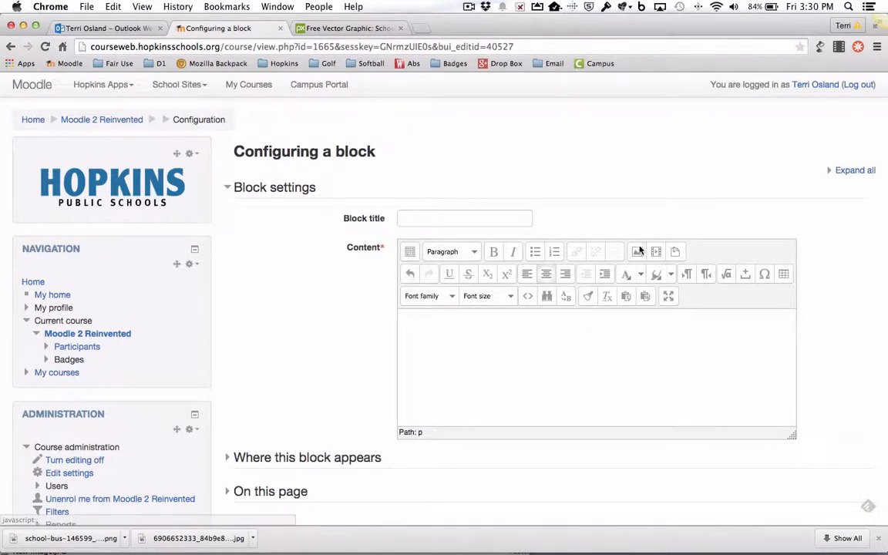
Upload school-bus-146599_1280.png from Downloads in the Insert image dialog.
click(638, 252)
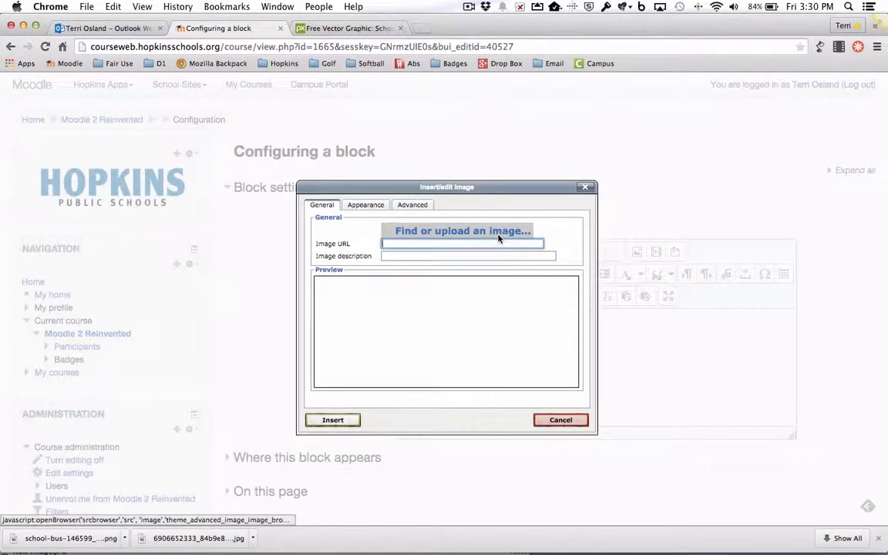
click(462, 230)
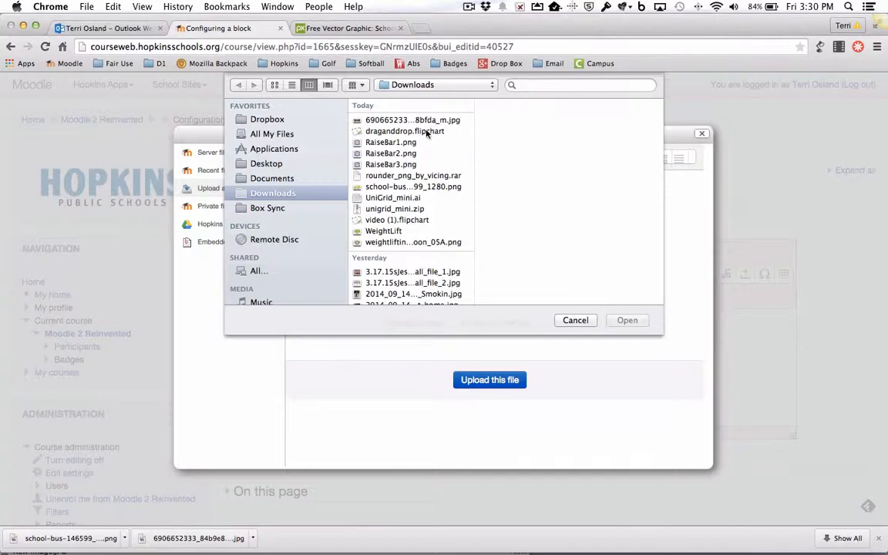
click(413, 185)
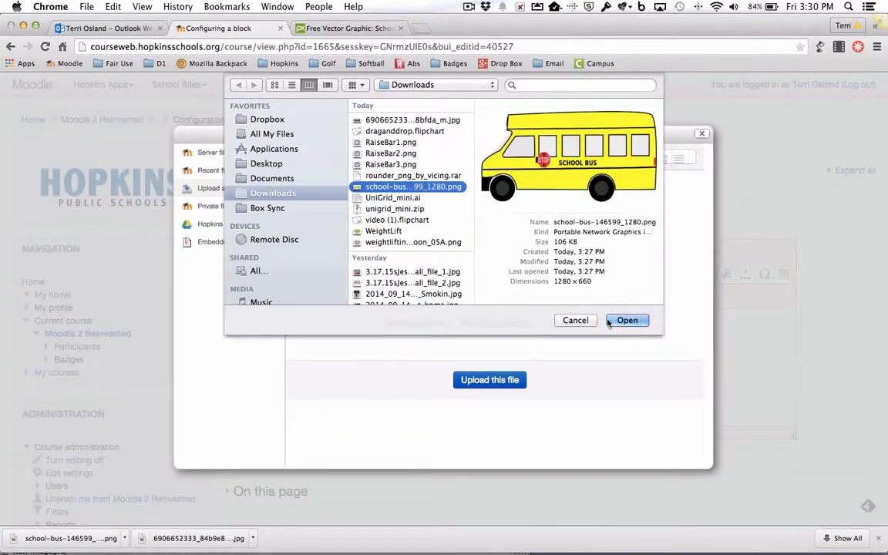
click(627, 320)
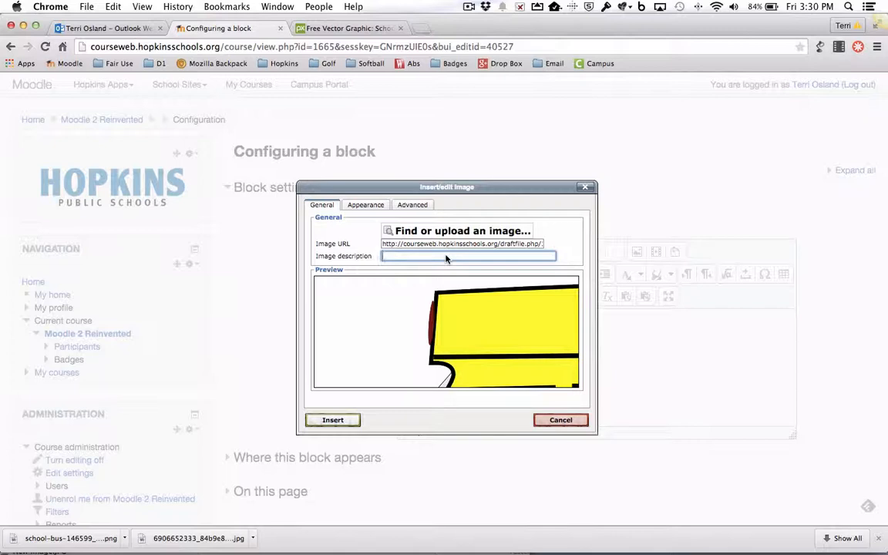
Insert the clip art into the block with the description 'school bus'.
text(school bus)
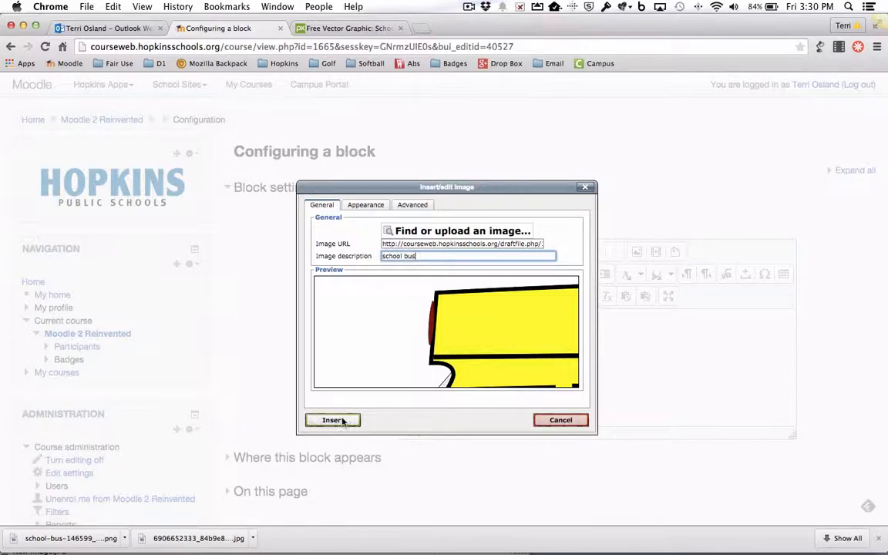
click(333, 420)
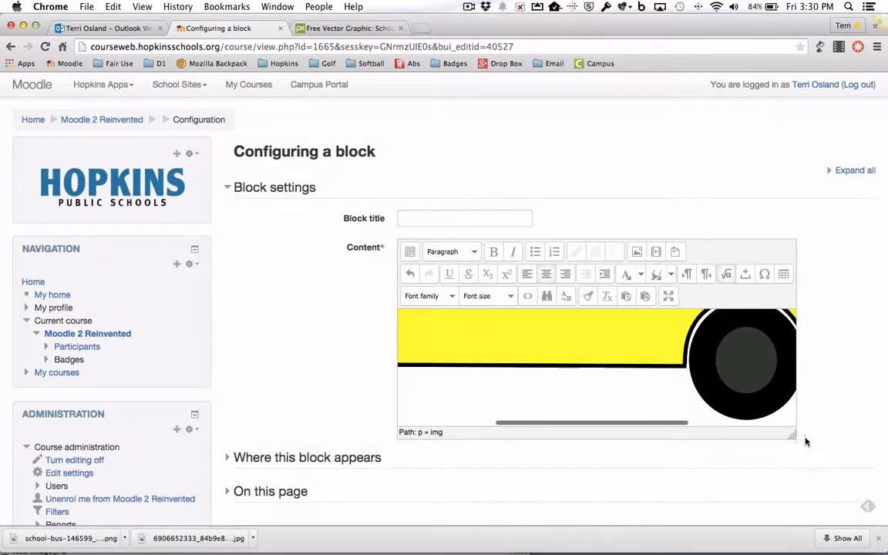
mouse_move(594, 344)
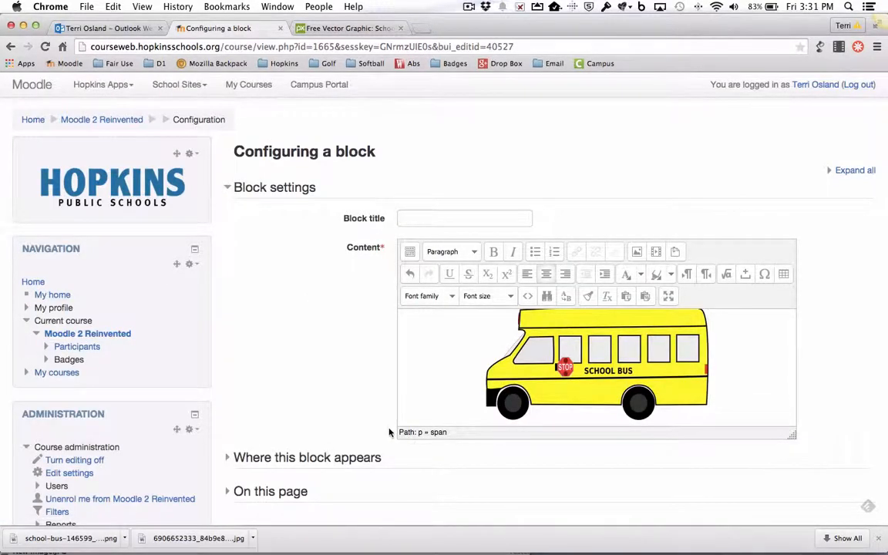
Save the block containing the shrunken school bus clip art.
scroll(down, 3)
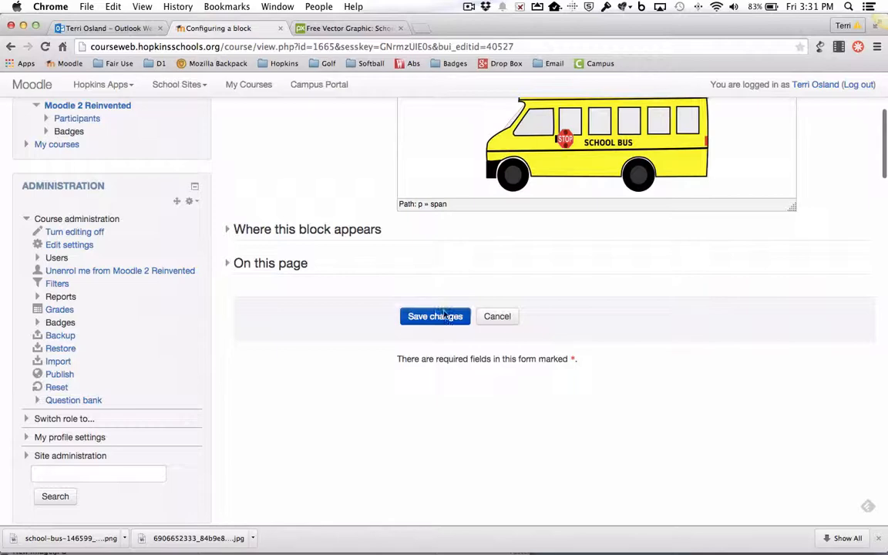
click(435, 316)
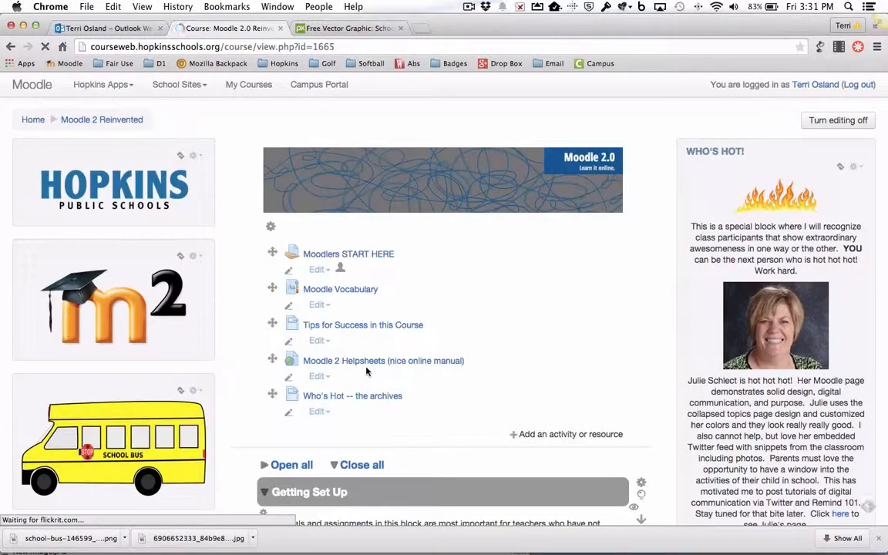
Scroll down the course page and open The Lay of the Land page.
scroll(down, 3)
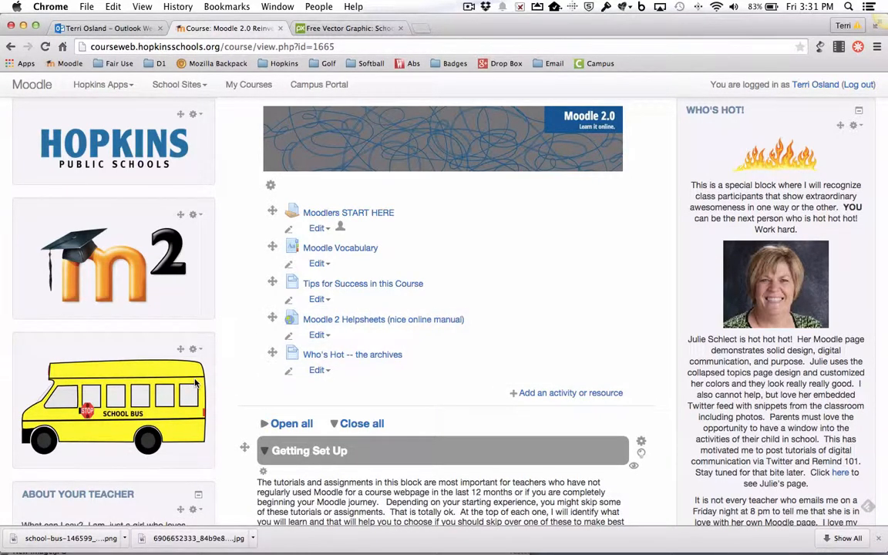
scroll(down, 3)
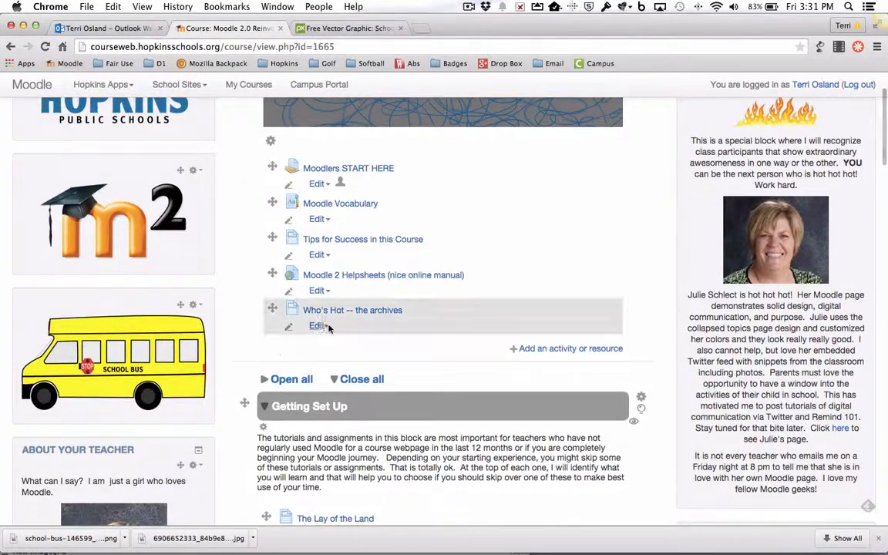
scroll(down, 3)
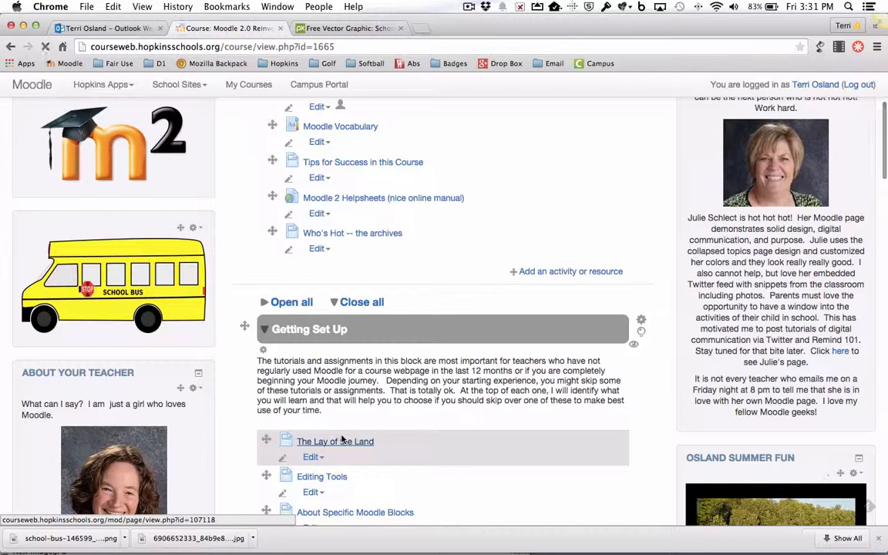
click(335, 441)
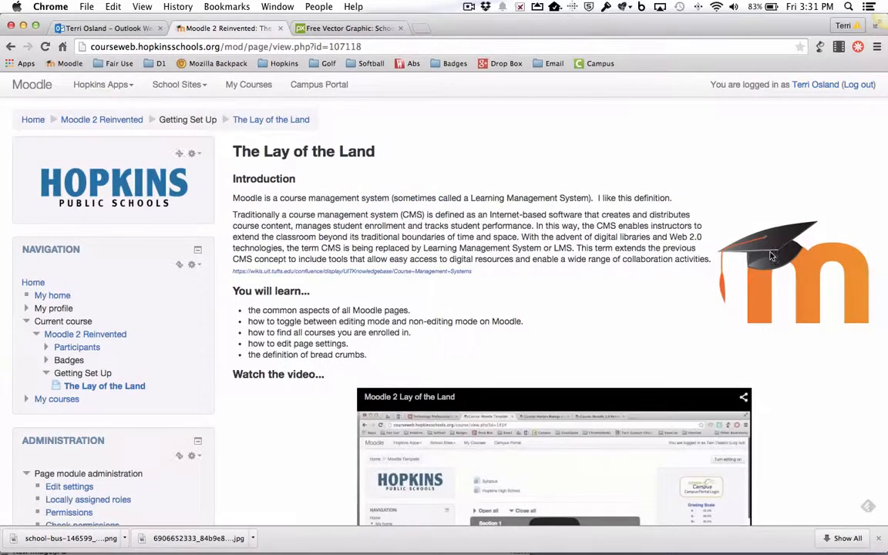
mouse_move(694, 174)
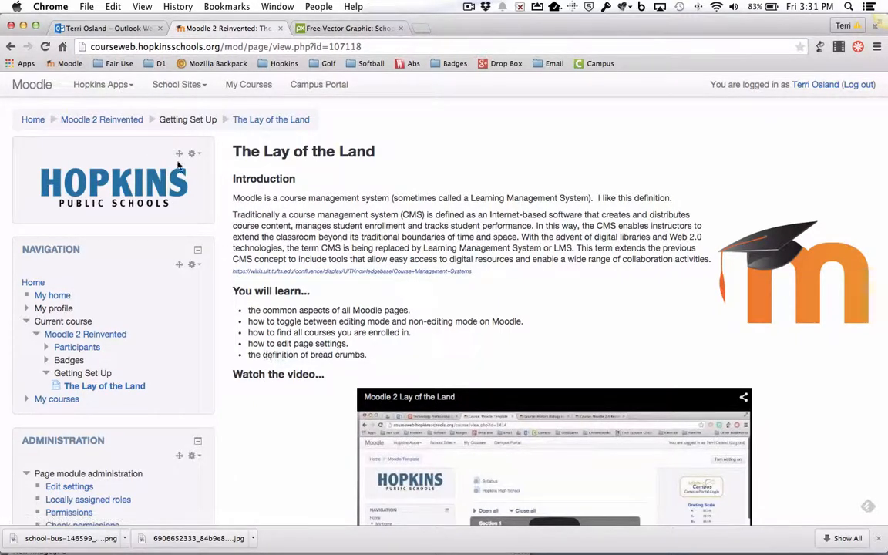
mouse_move(101, 120)
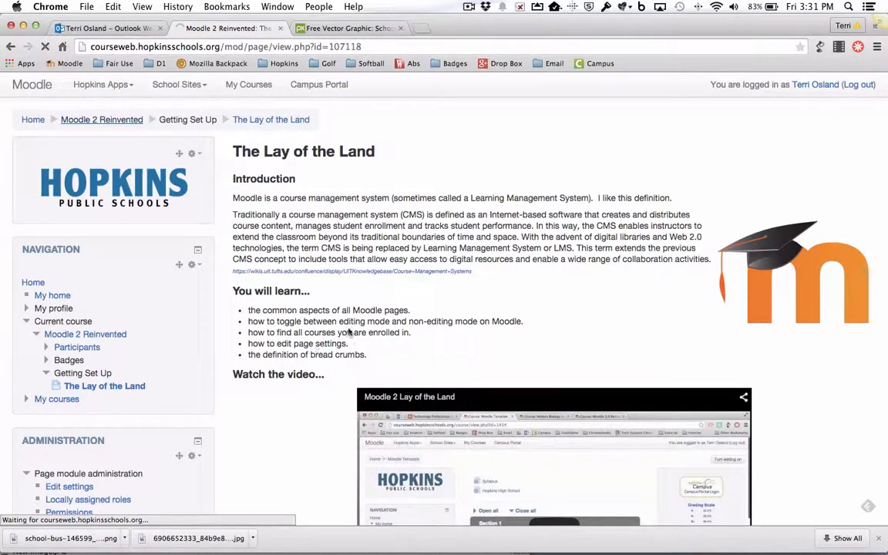
Return to the Moodle 2 Reinvented course page via the breadcrumb and scroll down.
click(101, 119)
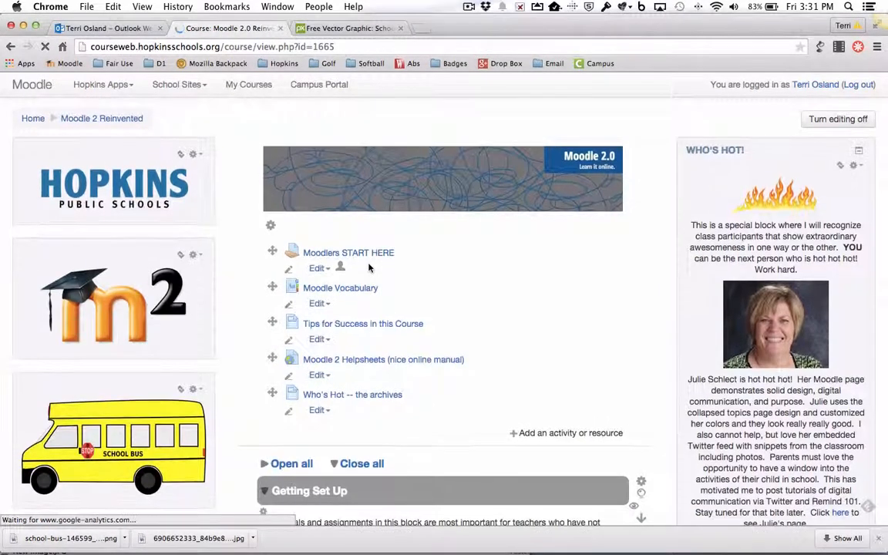
scroll(down, 3)
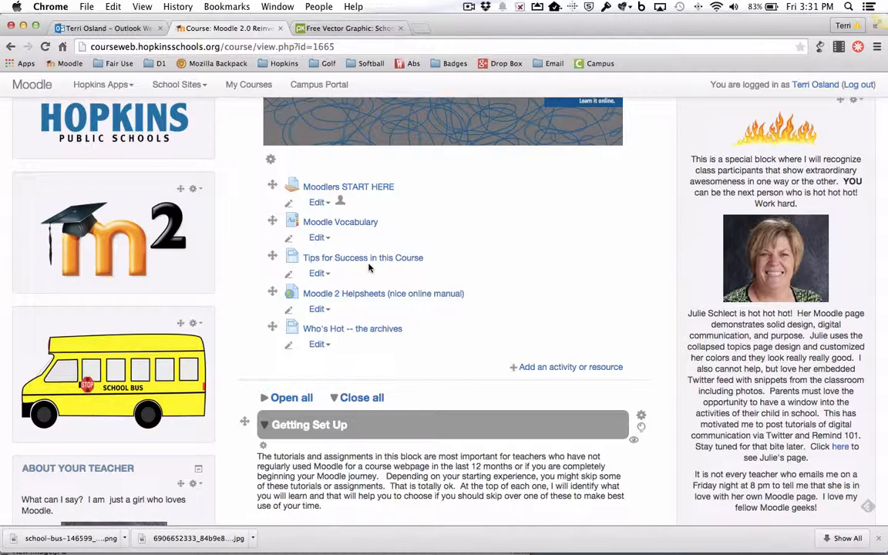